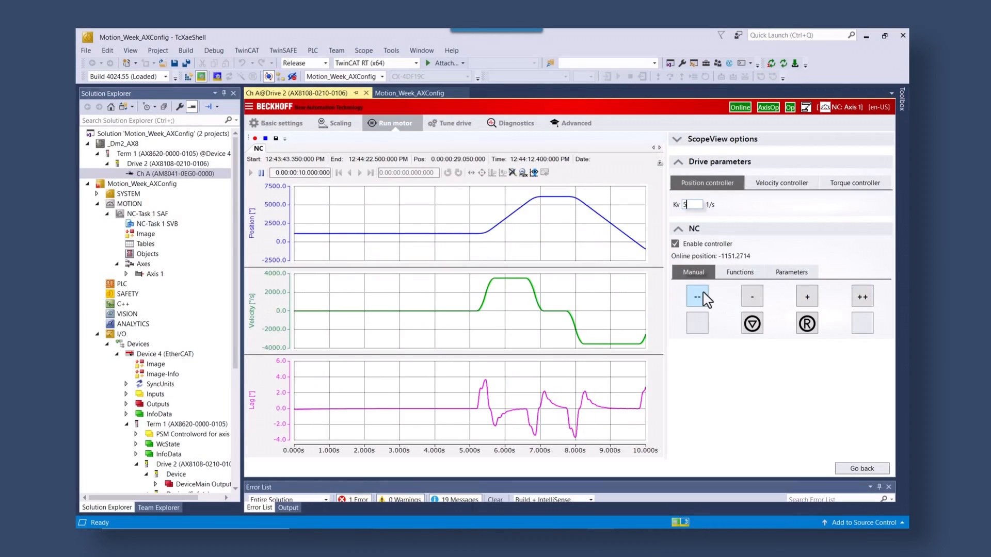
Start a reversing sequence to 5000° at 3000°/s with 1 s idle time
{"action": "left_click", "coordinate": [739, 272]}
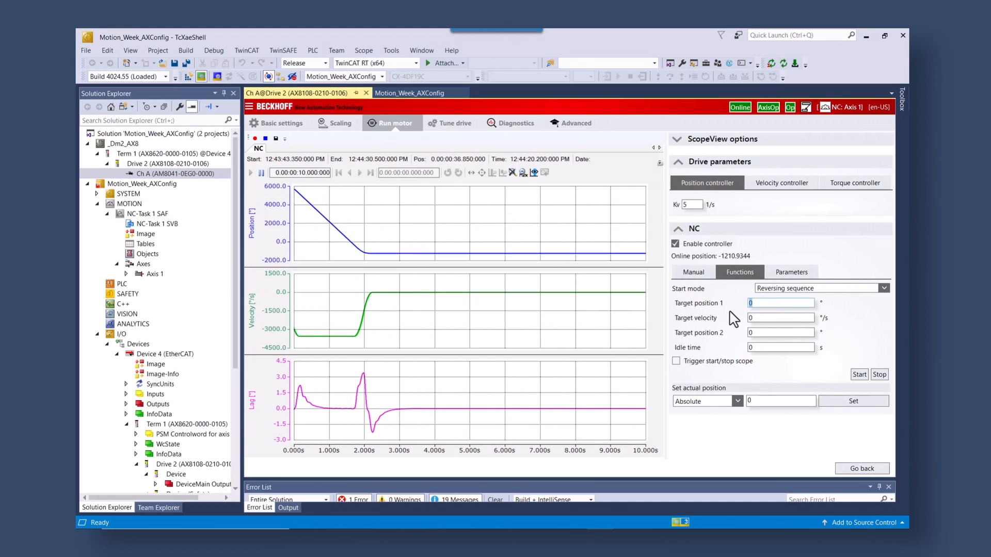
{"action": "type", "text": "5000"}
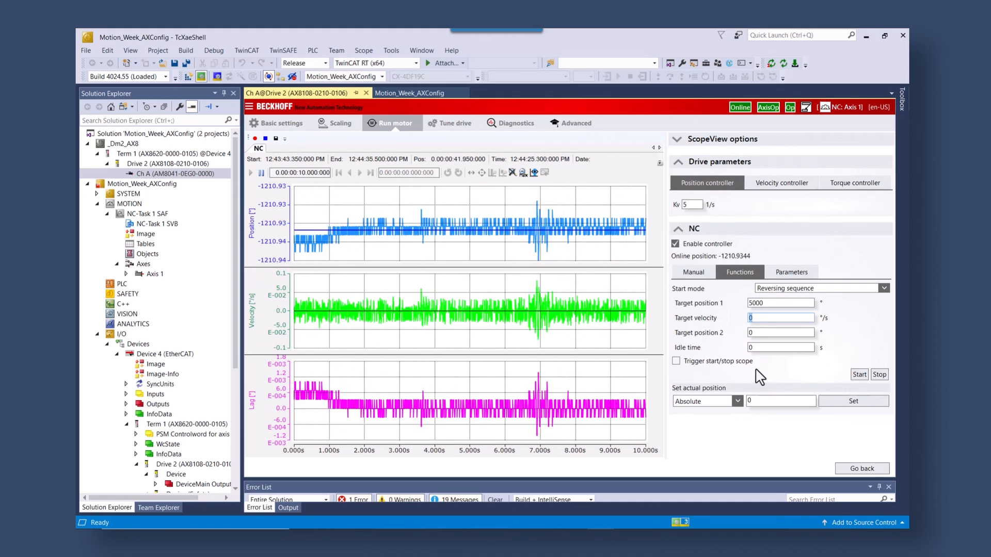
{"action": "type", "text": "3000"}
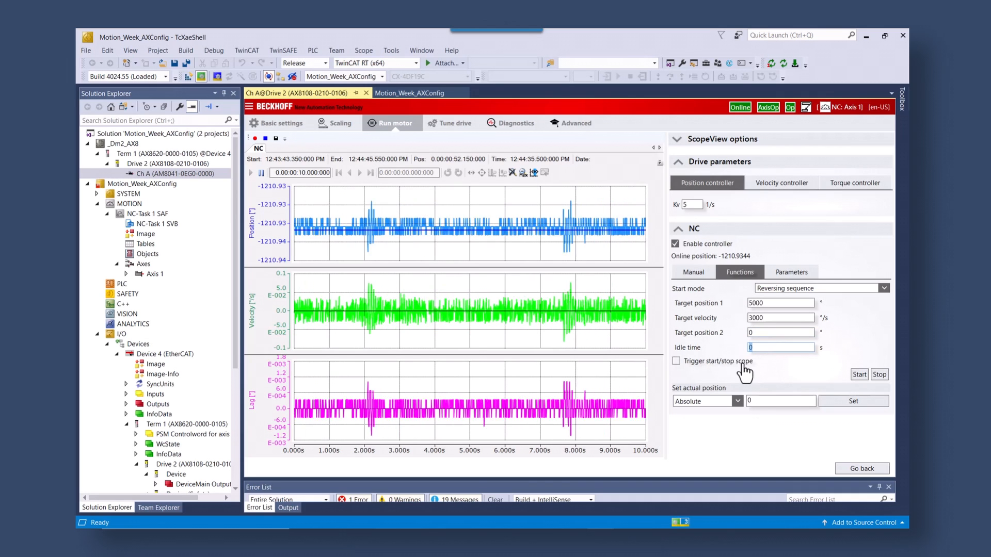
{"action": "left_click", "coordinate": [858, 374]}
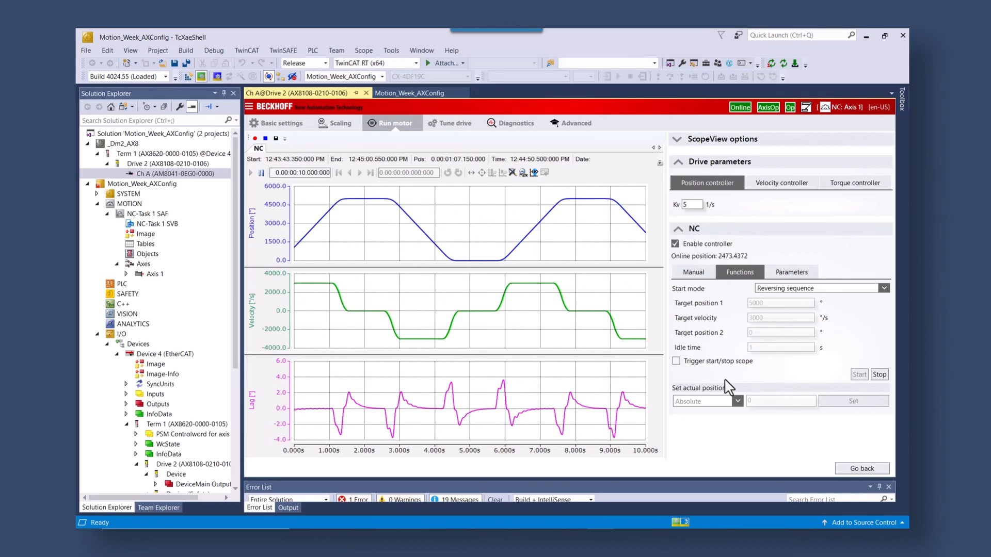
Enable position lag monitoring, halt the axis, then restart the reversing sequence
{"action": "left_click", "coordinate": [792, 272]}
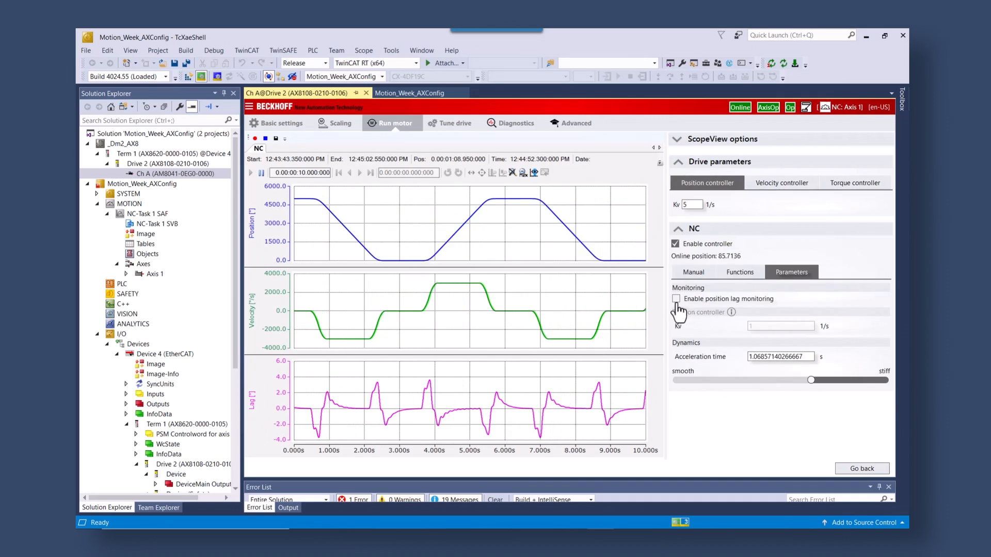
{"action": "left_click", "coordinate": [675, 300]}
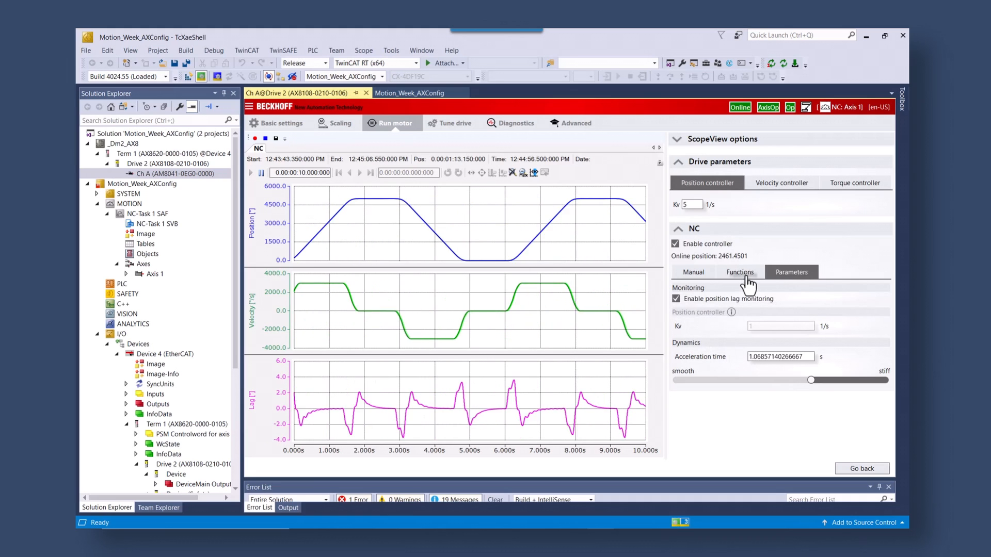
{"action": "left_click", "coordinate": [694, 271]}
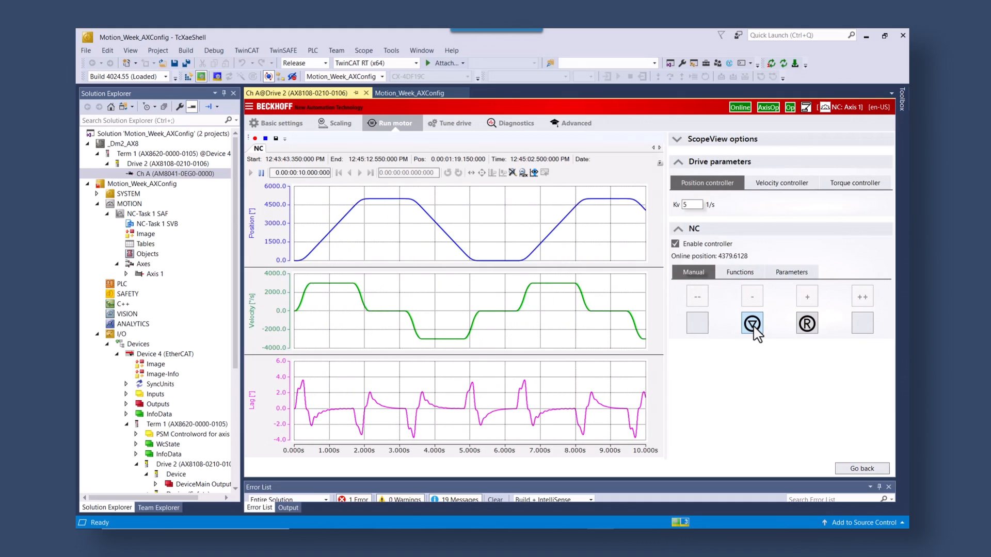
{"action": "left_click", "coordinate": [739, 272]}
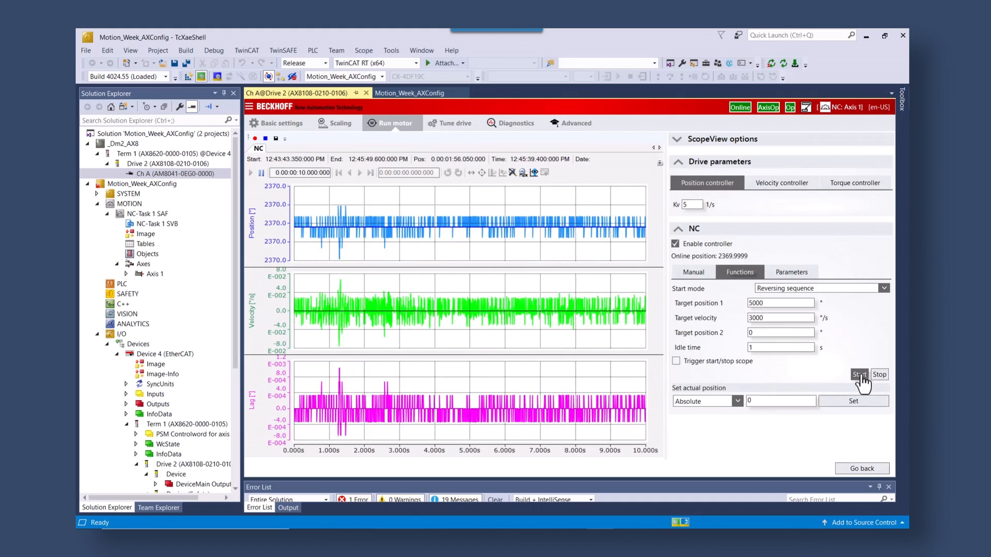
{"action": "left_click", "coordinate": [859, 373]}
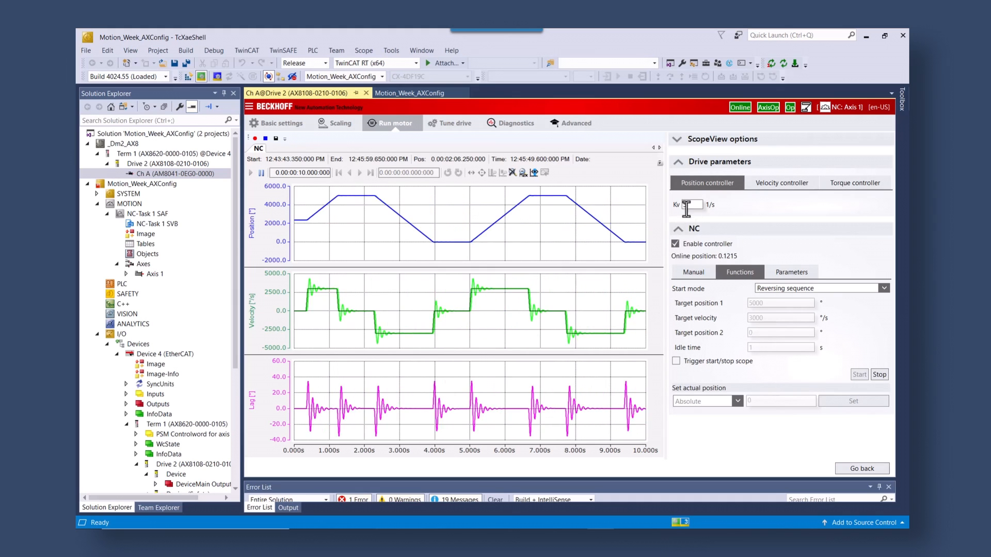
Set the velocity controller to Kp 0.08 and Tn 0.003 s
{"action": "left_click", "coordinate": [781, 183]}
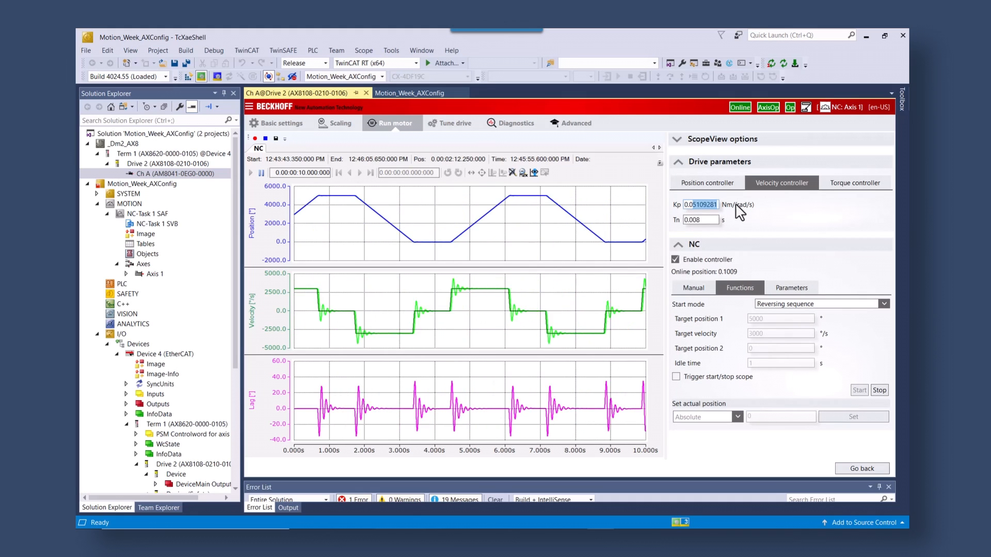
{"action": "type", "text": "0.08"}
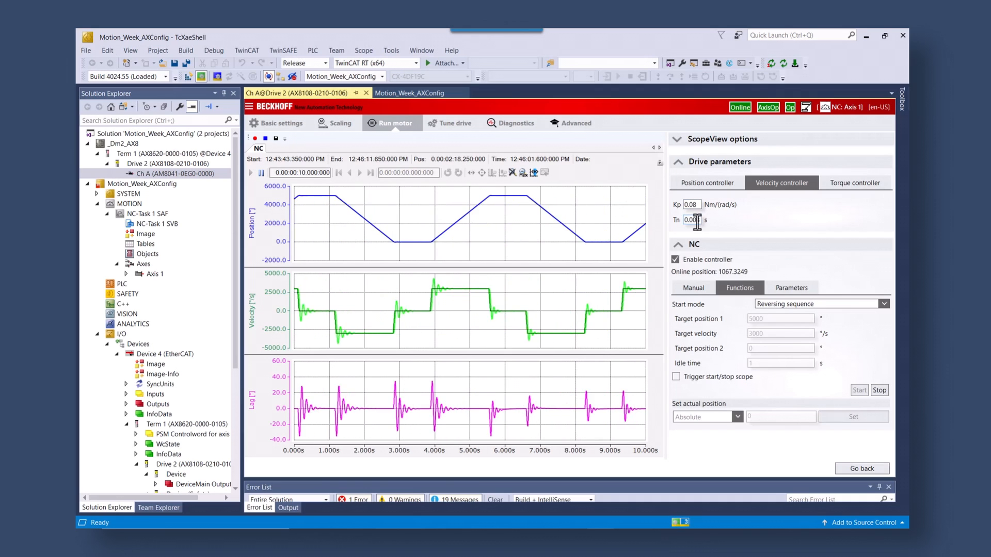
{"action": "type", "text": "0.008"}
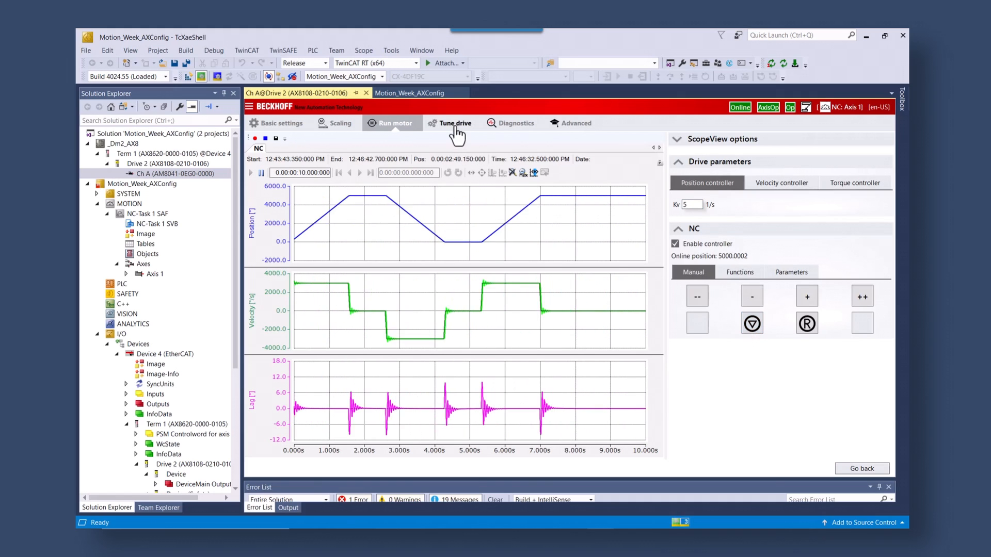
From the Autotuning page, add a 512-byte Dyn Container under Device 4 (EtherCAT)
{"action": "left_click", "coordinate": [454, 123]}
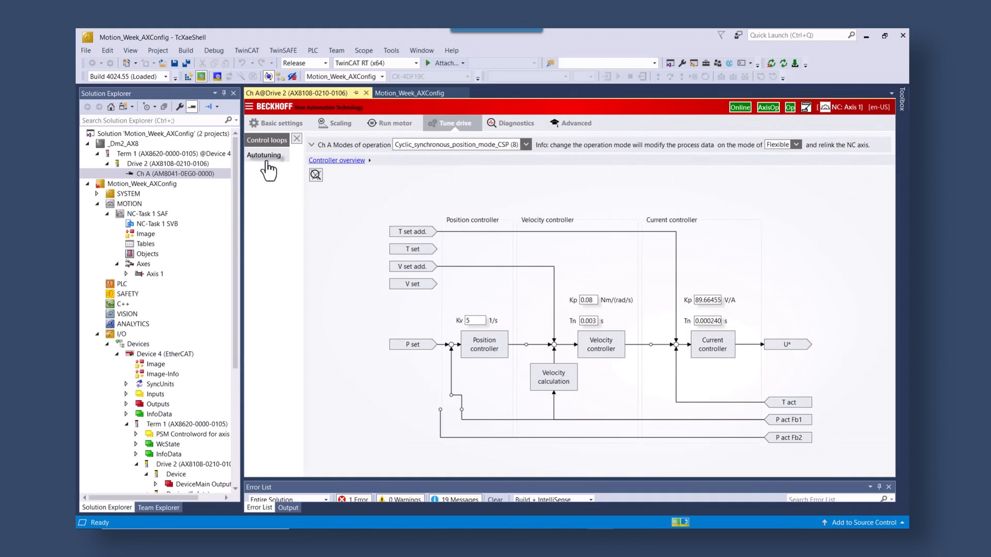
{"action": "left_click", "coordinate": [264, 154]}
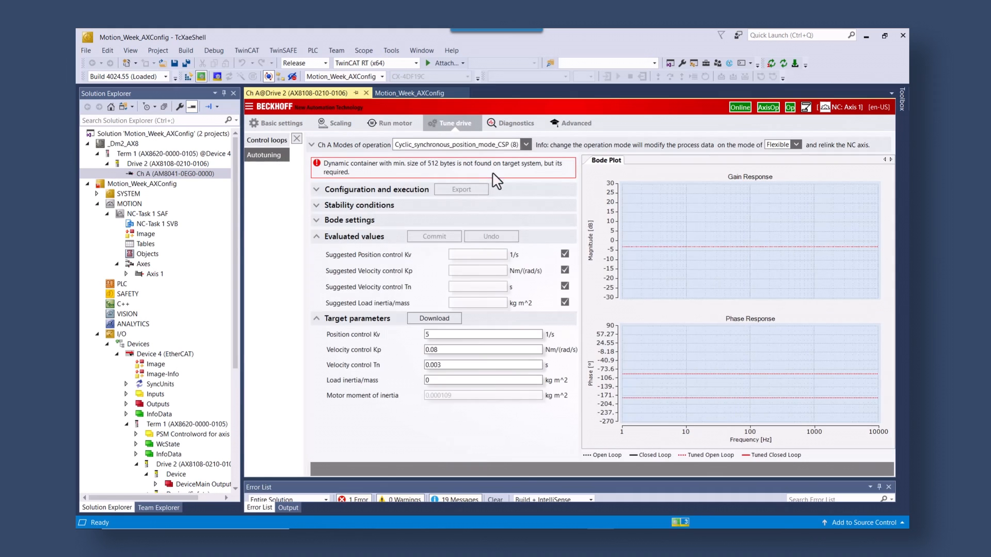
{"action": "mouse_move", "coordinate": [211, 378]}
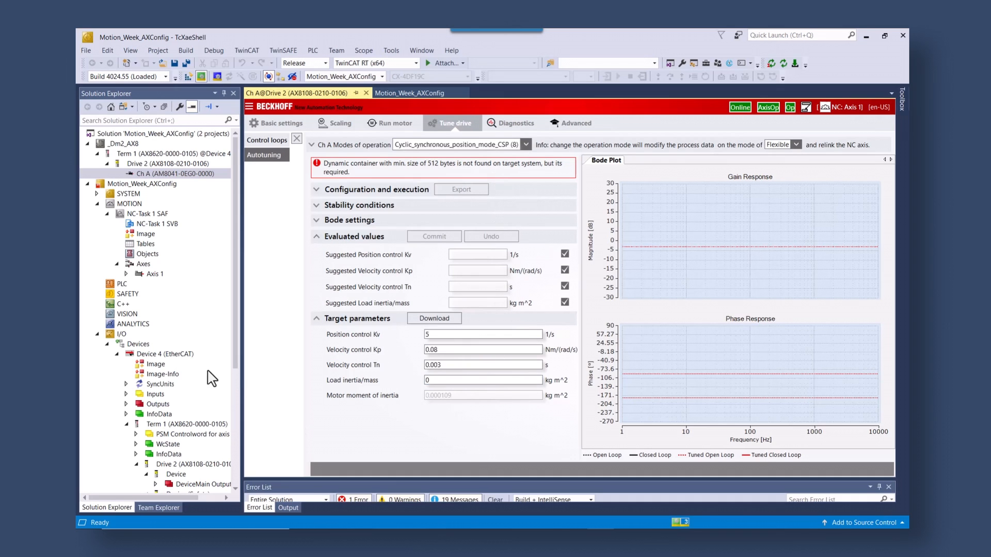
{"action": "mouse_move", "coordinate": [165, 363]}
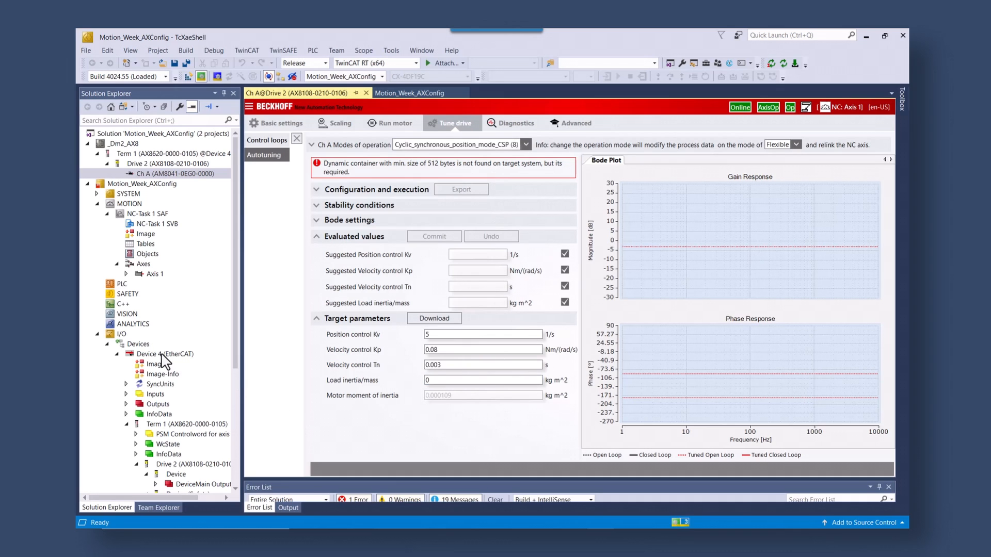
{"action": "right_click", "coordinate": [166, 354]}
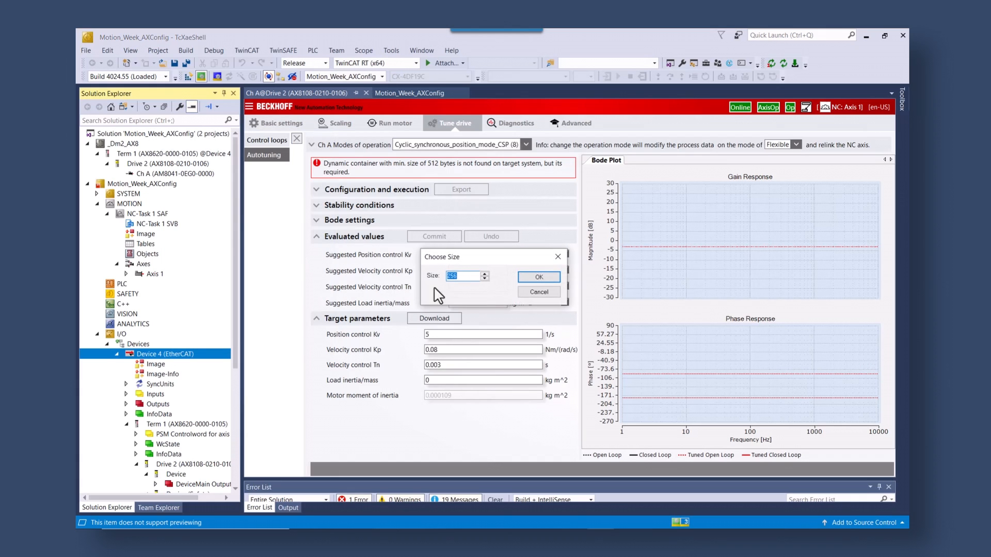
{"action": "left_click", "coordinate": [486, 273]}
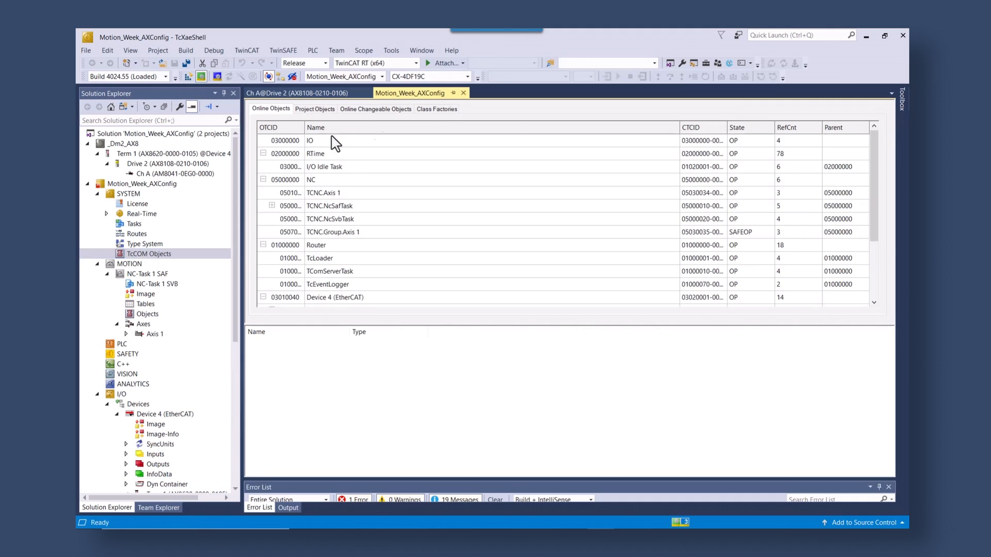
Mark the Beckhoff TcBodePlot 1.0.14.0 class factory to load
{"action": "left_click", "coordinate": [437, 108]}
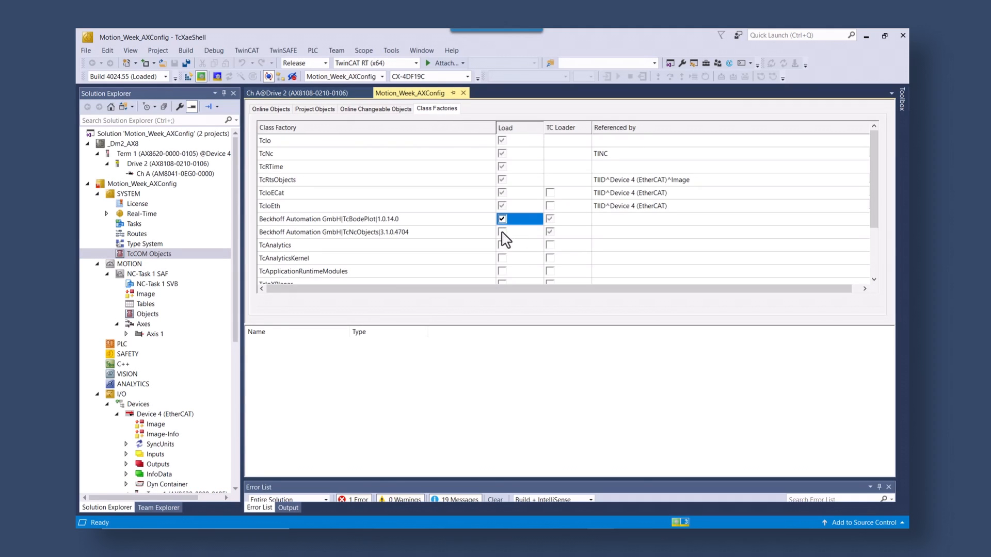
{"action": "left_click", "coordinate": [502, 232]}
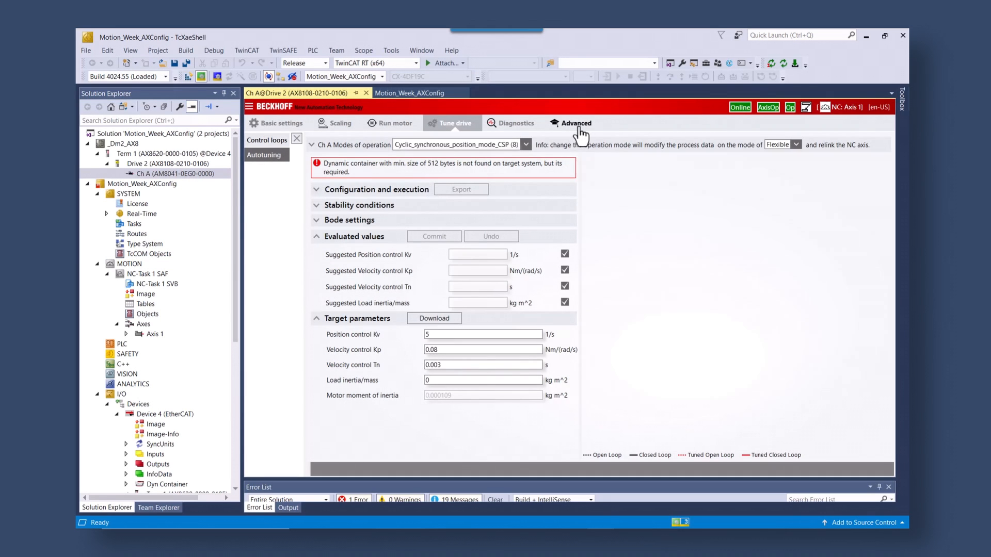
Assign BiquadFilter (0x006A2AF8) to slots BiquadFilter1 and BiquadFilter2 of channel A and save
{"action": "left_click", "coordinate": [575, 123]}
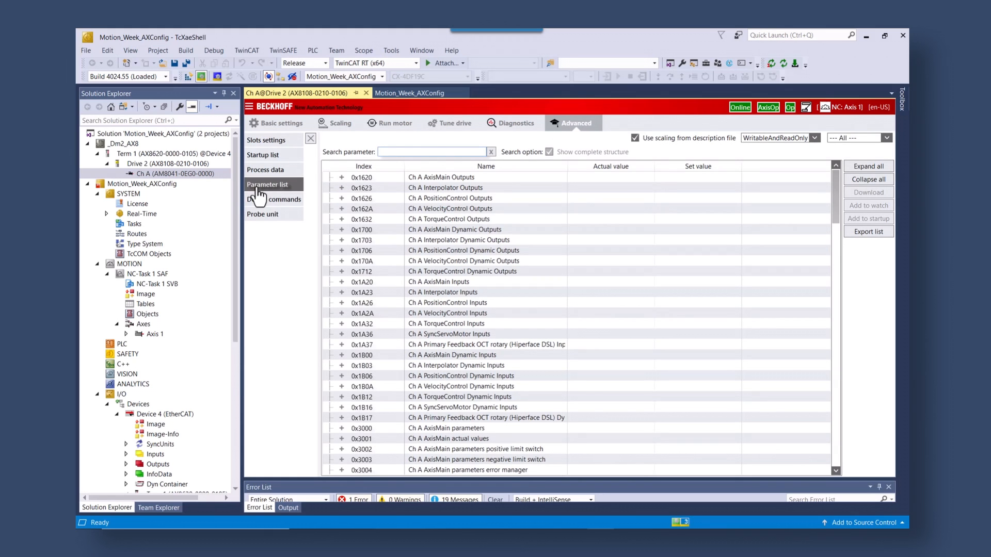
{"action": "left_click", "coordinate": [266, 140]}
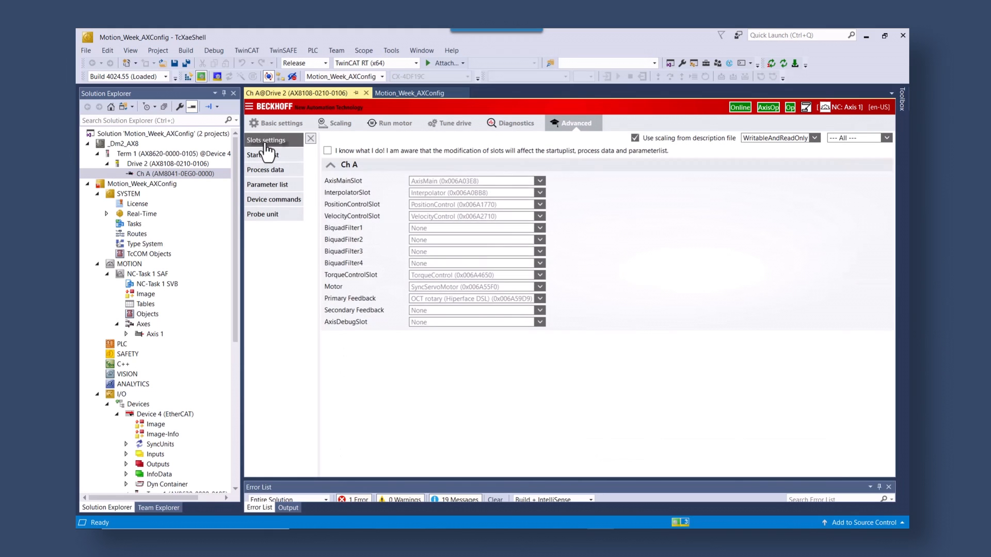
{"action": "left_click", "coordinate": [327, 151]}
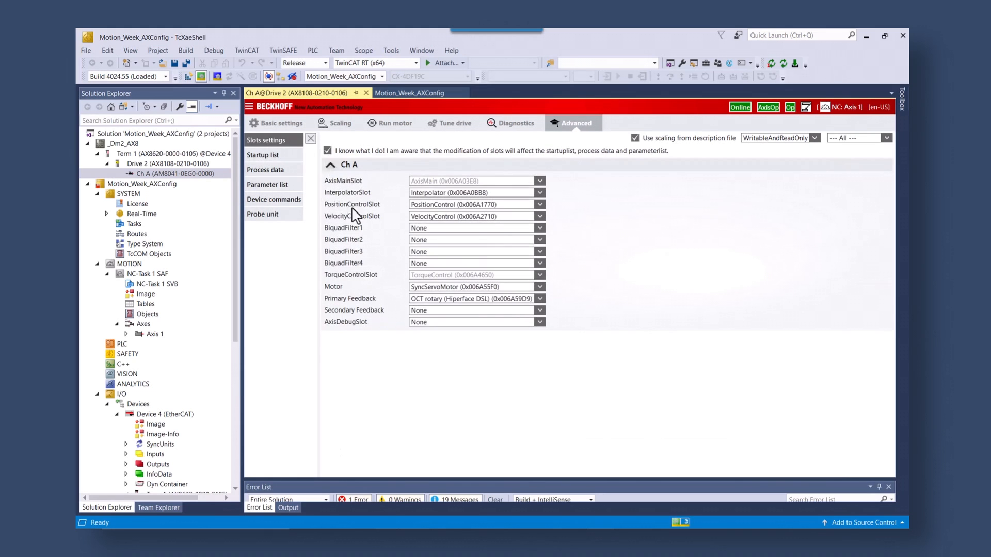
{"action": "left_click", "coordinate": [539, 239]}
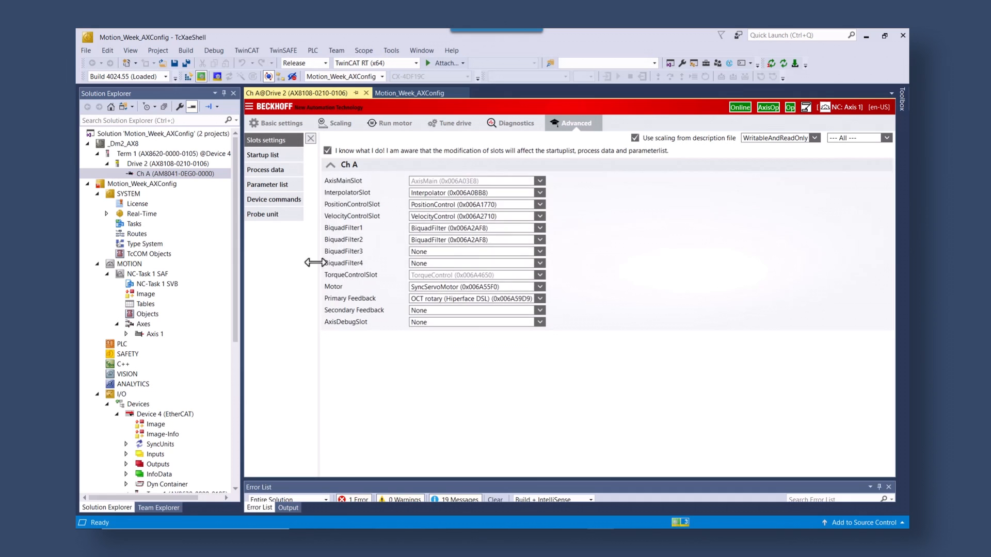
{"action": "left_click", "coordinate": [187, 76]}
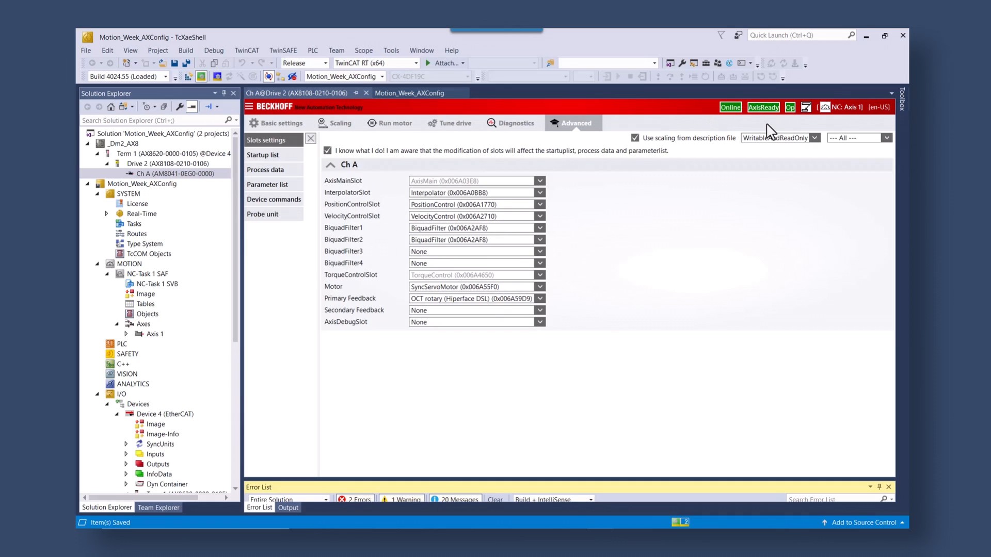
{"action": "mouse_move", "coordinate": [388, 136]}
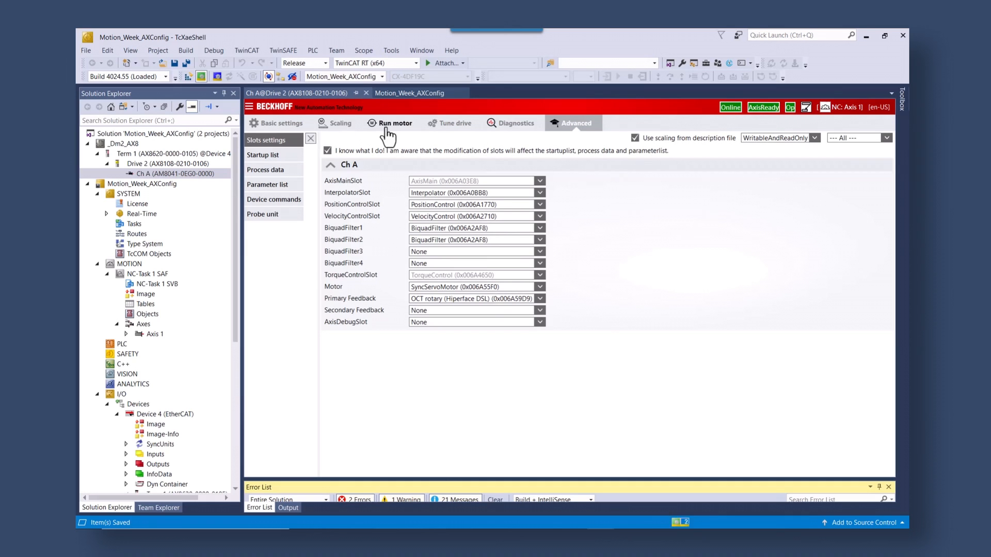
Record the scope, enable the controller and start the reversing sequence toward 5000°
{"action": "left_click", "coordinate": [397, 123]}
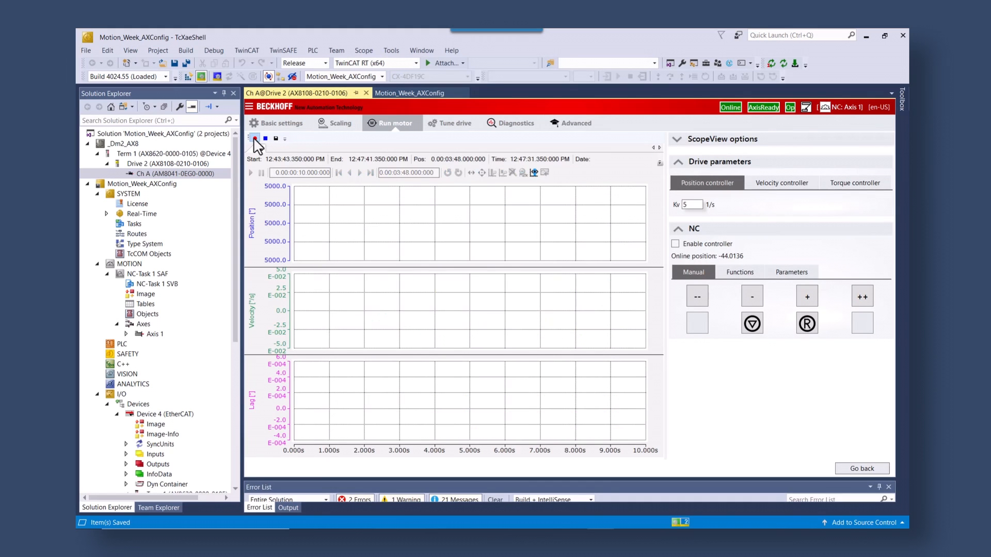
{"action": "left_click", "coordinate": [254, 138]}
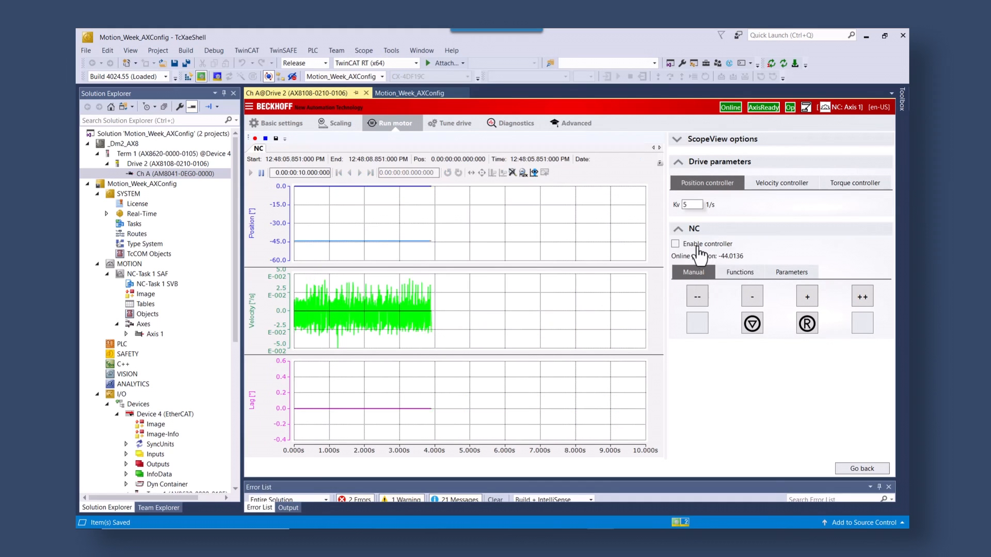
{"action": "left_click", "coordinate": [739, 272]}
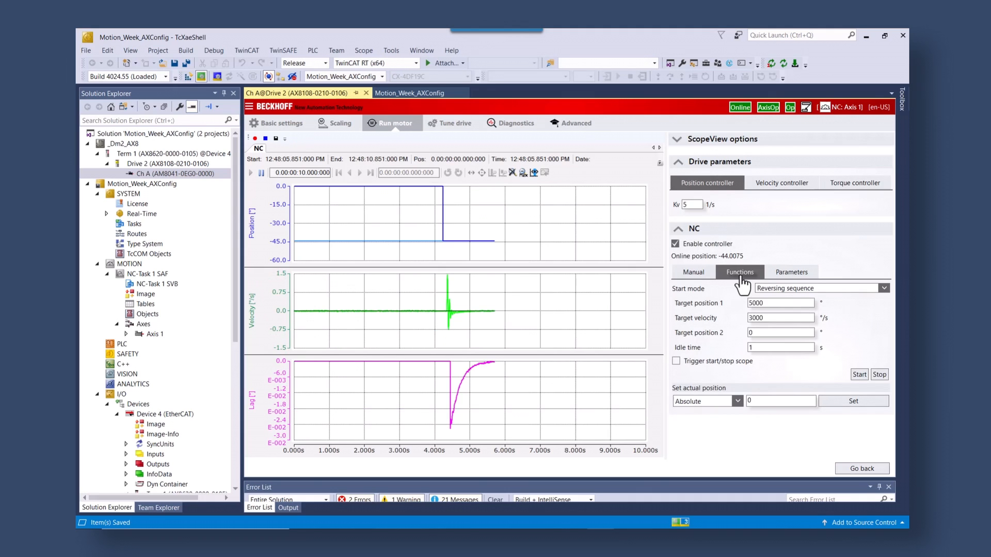
{"action": "left_click", "coordinate": [859, 373]}
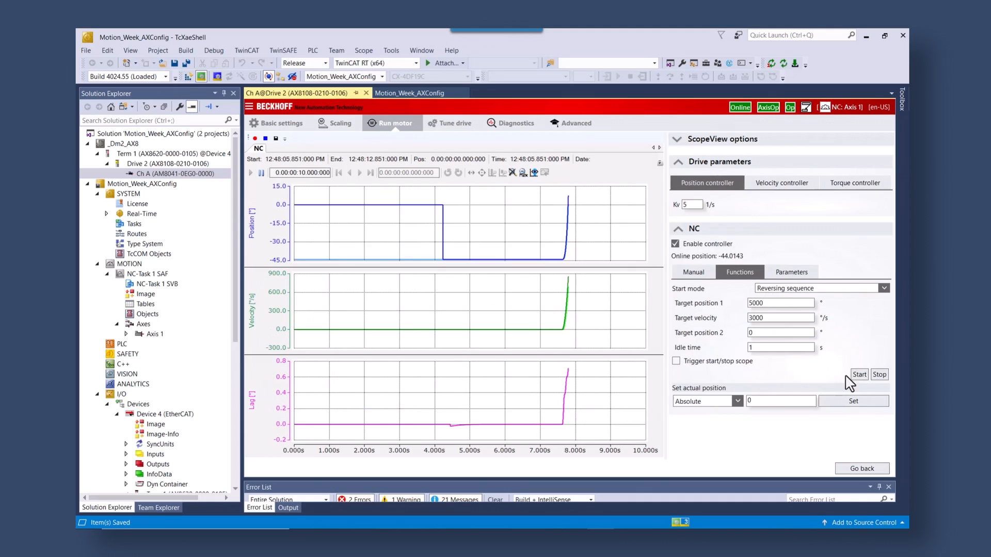
{"action": "left_click", "coordinate": [859, 374]}
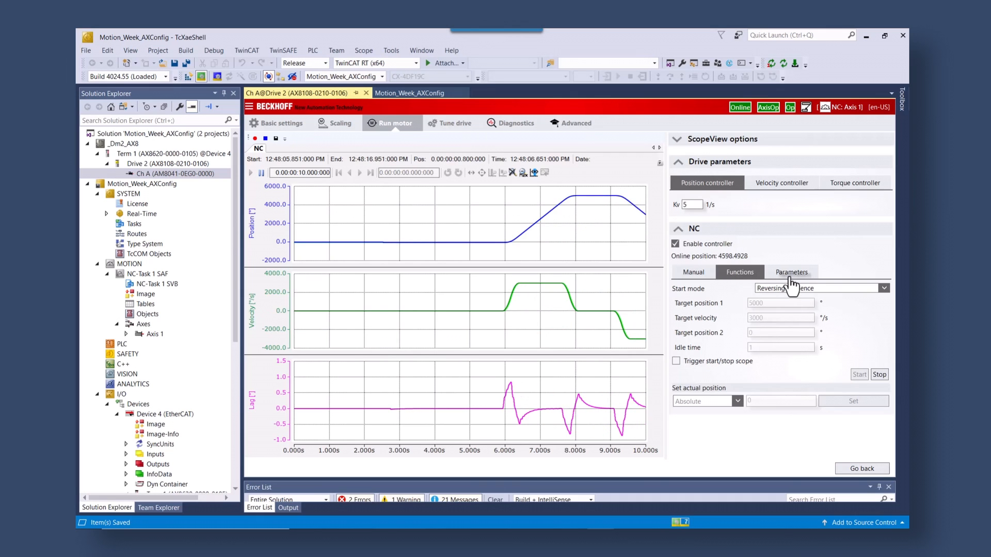
Set the NC acceleration time to 0.25 s for the running move
{"action": "left_click", "coordinate": [791, 272]}
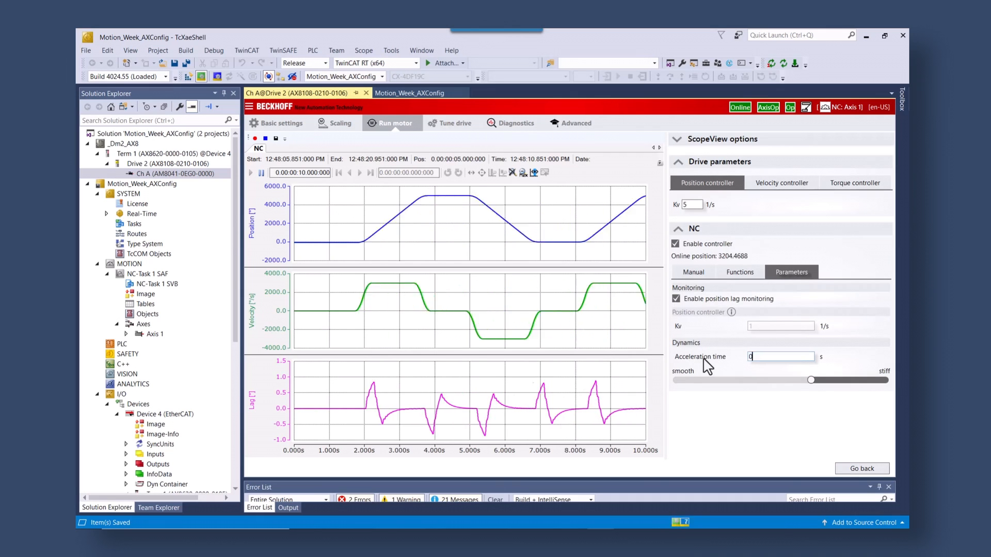
{"action": "type", "text": "0.25"}
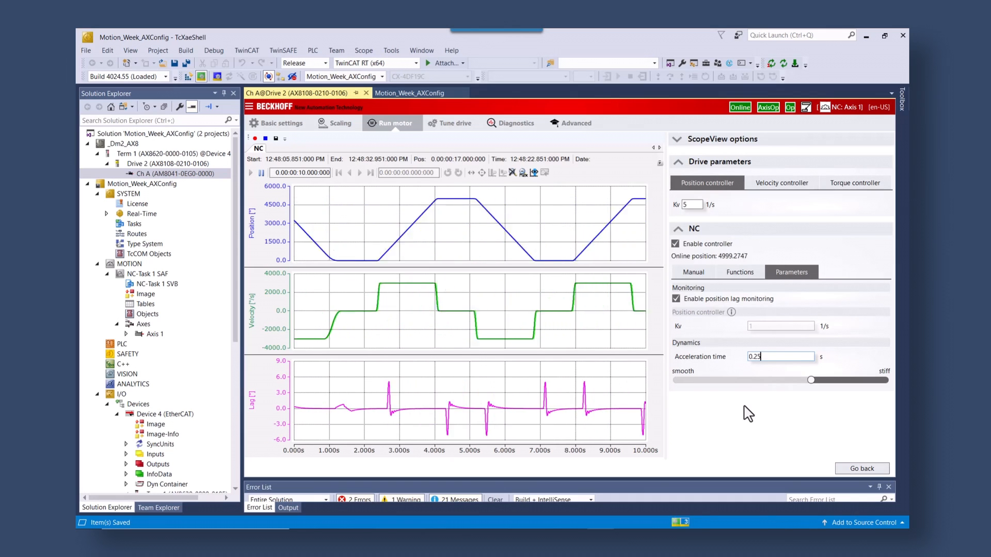
{"action": "left_click", "coordinate": [693, 271]}
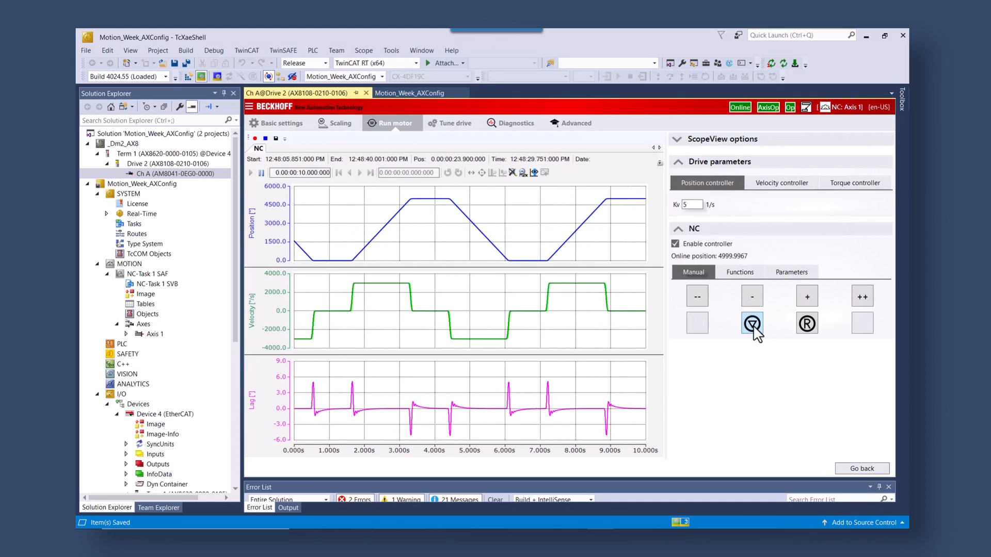
Stop the axis and re-enable the controller so it holds near 5000° in AxisOp
{"action": "left_click", "coordinate": [752, 324]}
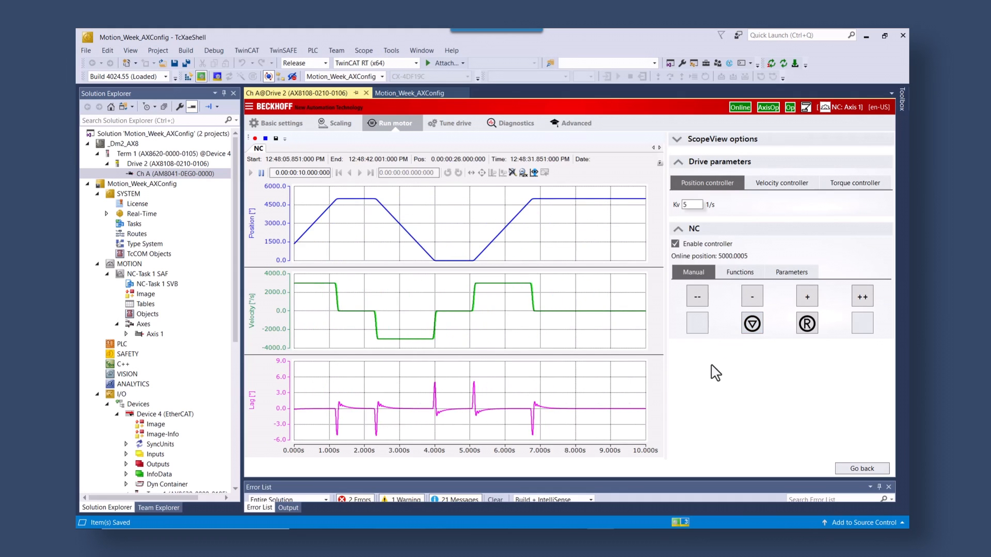
{"action": "left_click", "coordinate": [455, 123]}
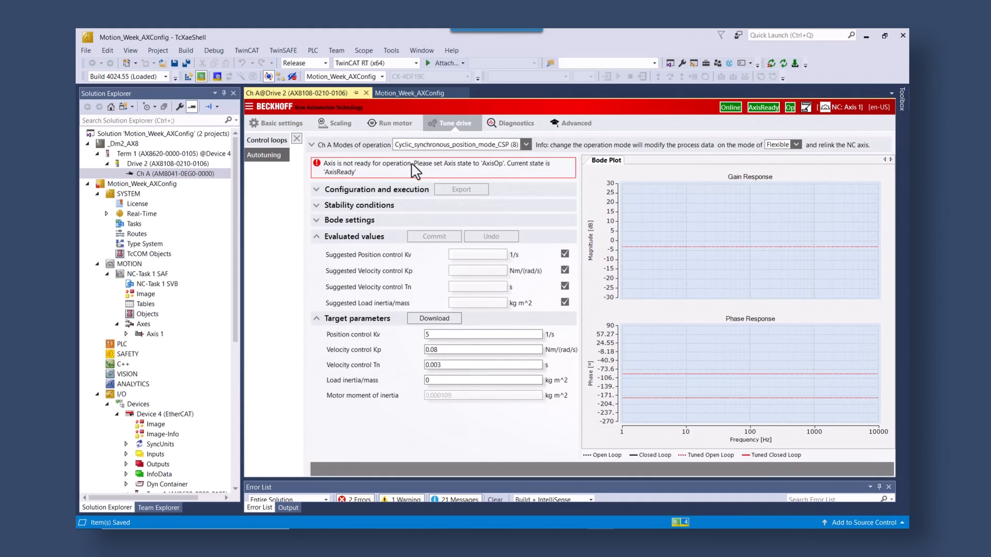
{"action": "mouse_move", "coordinate": [736, 123]}
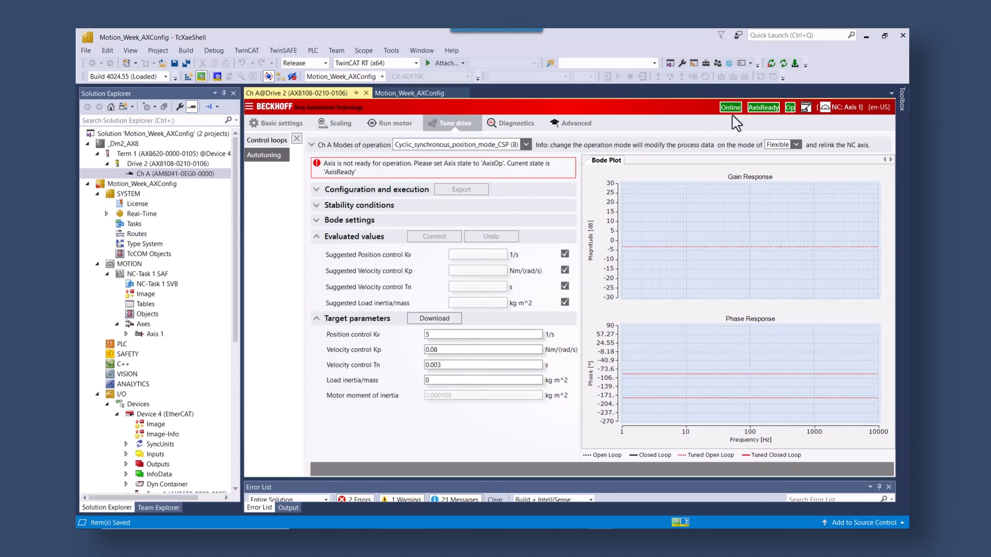
{"action": "mouse_move", "coordinate": [459, 176]}
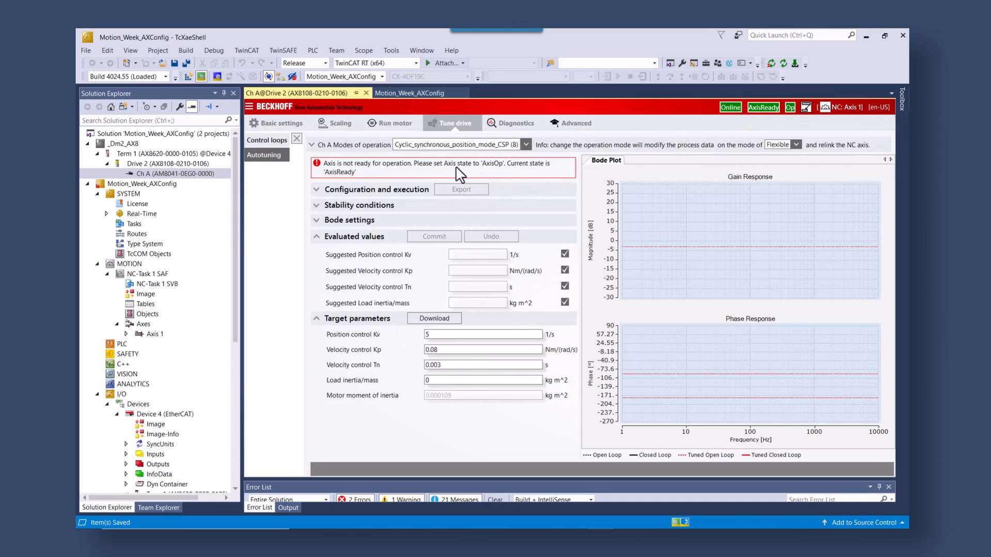
{"action": "left_click", "coordinate": [395, 123]}
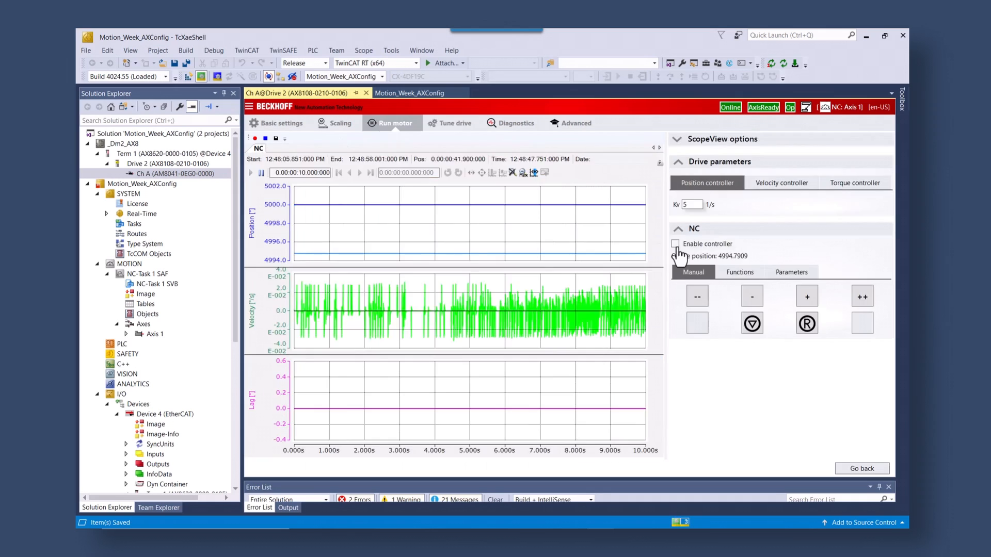
{"action": "left_click", "coordinate": [675, 244]}
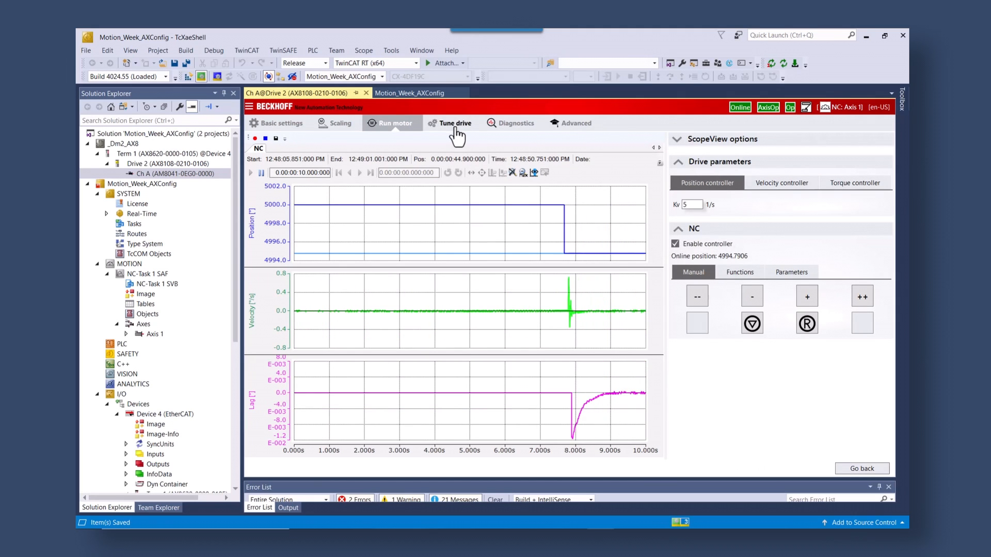
{"action": "left_click", "coordinate": [454, 123]}
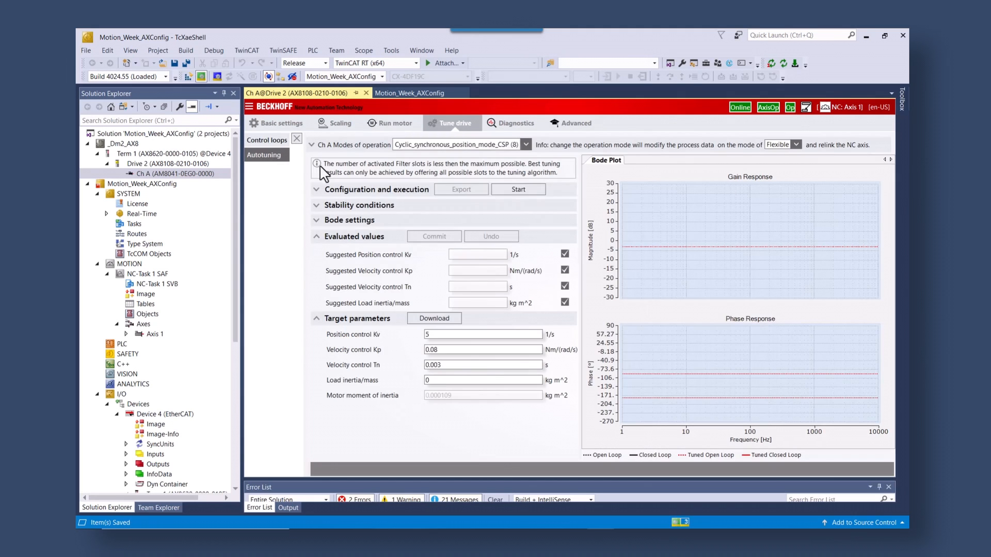
{"action": "mouse_move", "coordinate": [527, 176]}
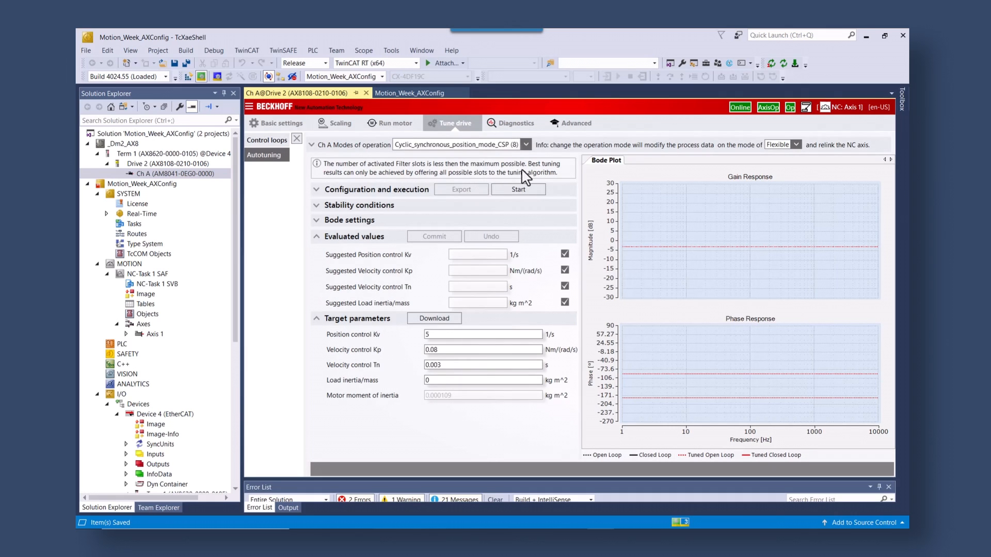
{"action": "mouse_move", "coordinate": [428, 186]}
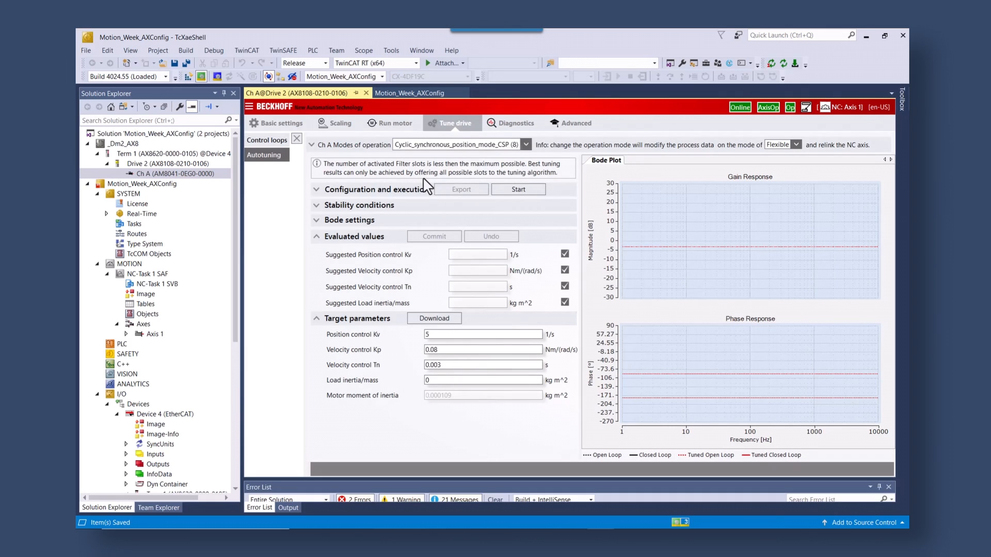
{"action": "left_click", "coordinate": [316, 188]}
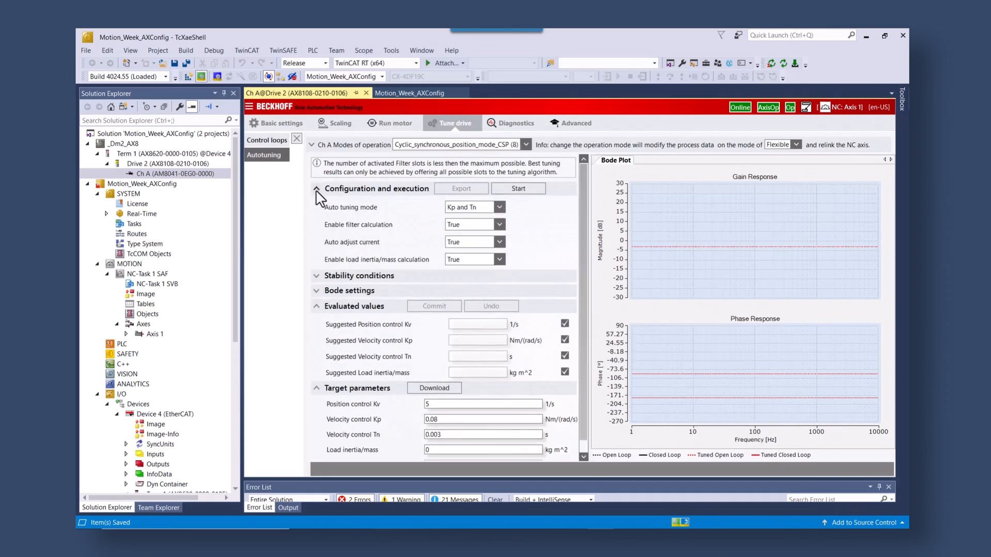
{"action": "mouse_move", "coordinate": [479, 239]}
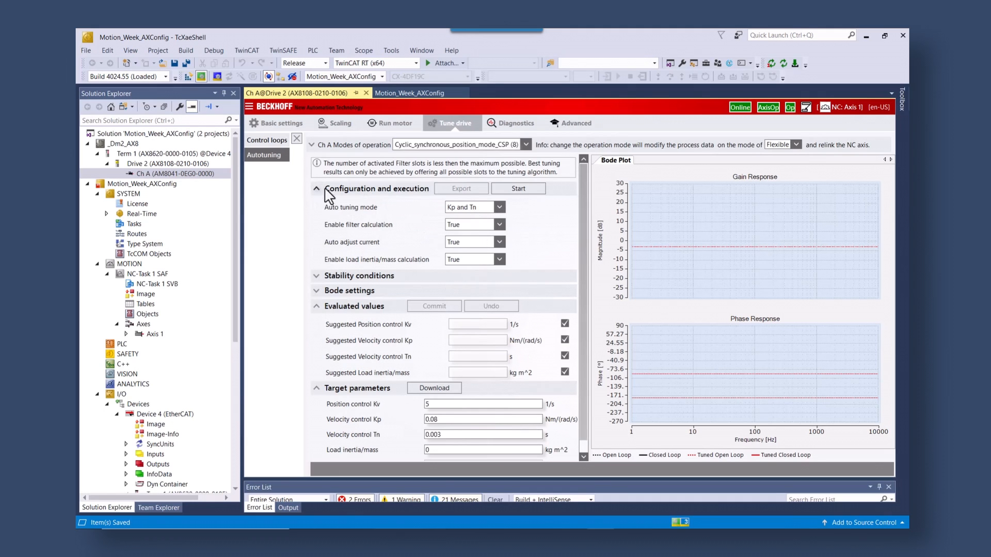
{"action": "left_click", "coordinate": [316, 189]}
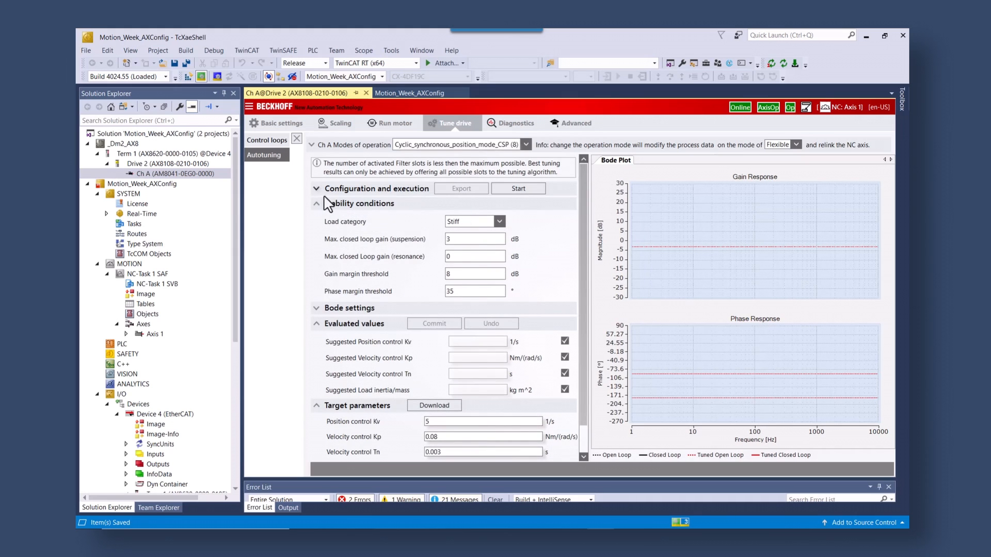
{"action": "left_click", "coordinate": [316, 203]}
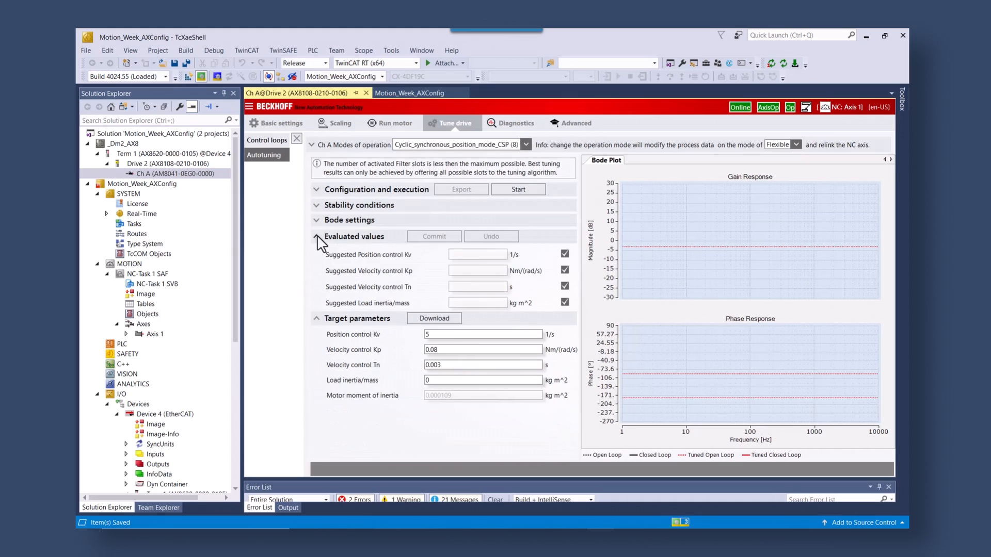
{"action": "left_click", "coordinate": [315, 218]}
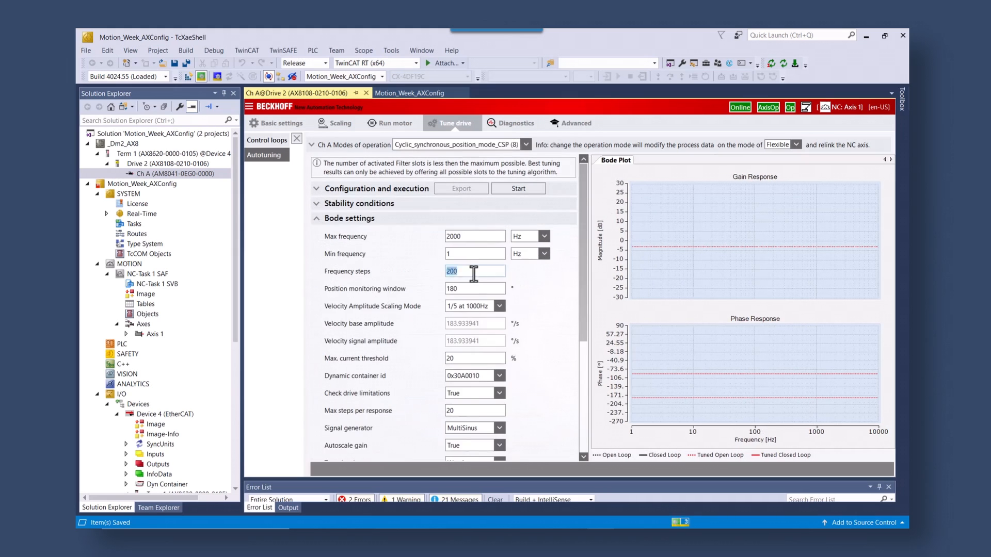
{"action": "scroll", "scroll_direction": "down", "scroll_amount": 3}
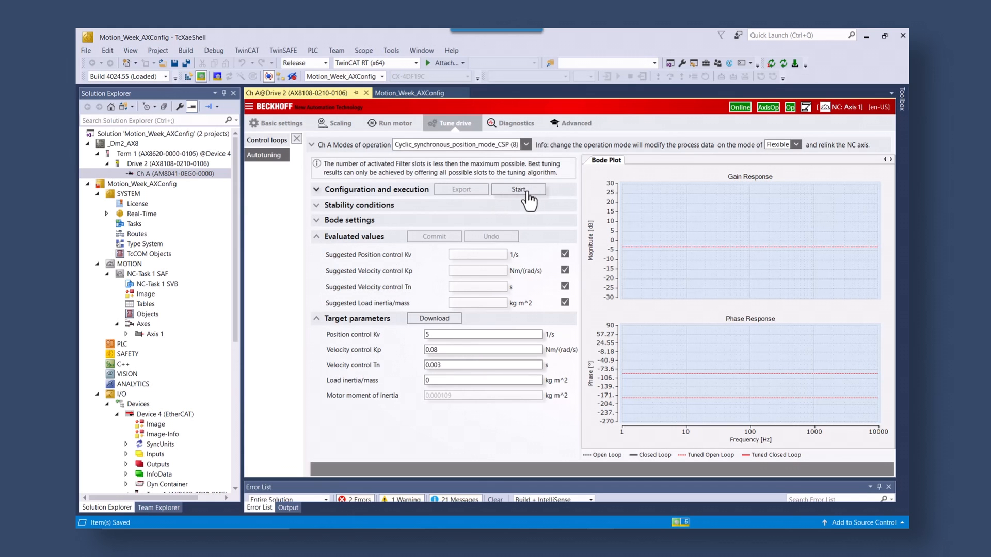
Start the autotuning measurement with the axis enabled near 4994.79°
{"action": "left_click", "coordinate": [518, 189]}
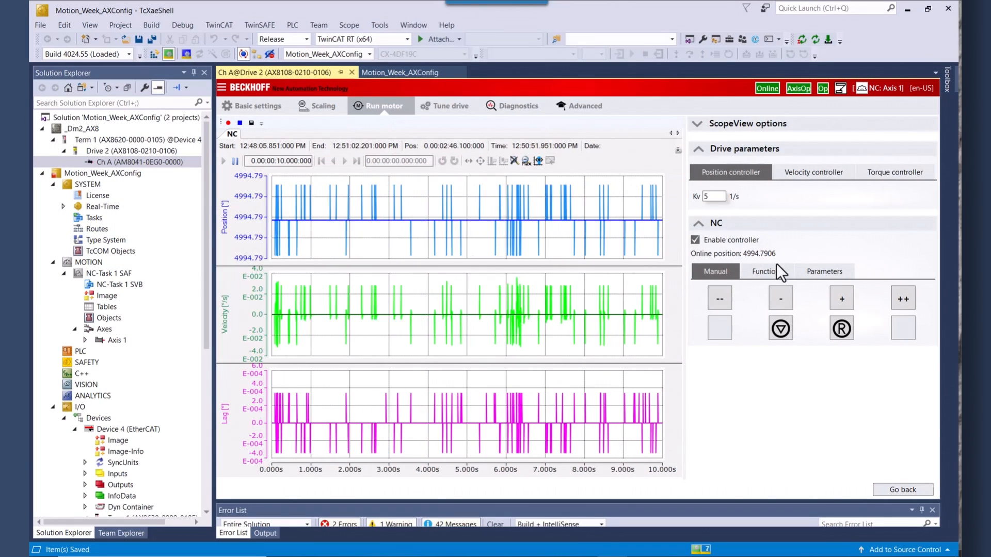
Start the reversing motion sequence from NC Functions so autotuning can complete
{"action": "left_click", "coordinate": [767, 271]}
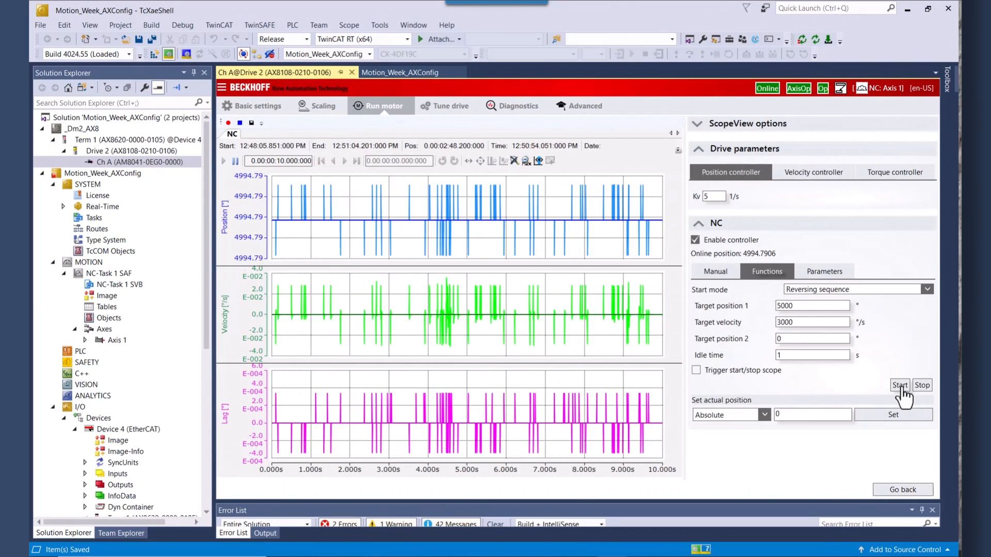
{"action": "left_click", "coordinate": [900, 385]}
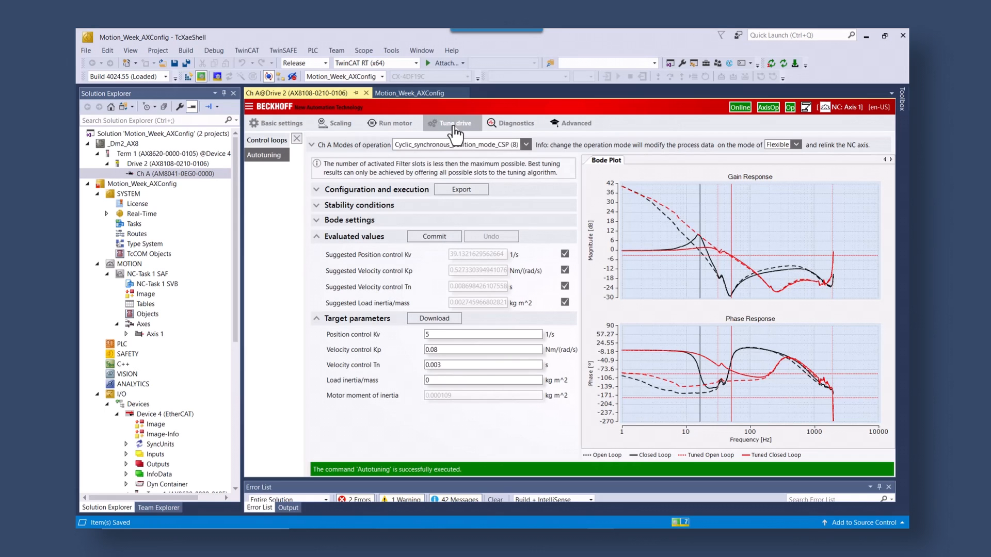
{"action": "mouse_move", "coordinate": [455, 171]}
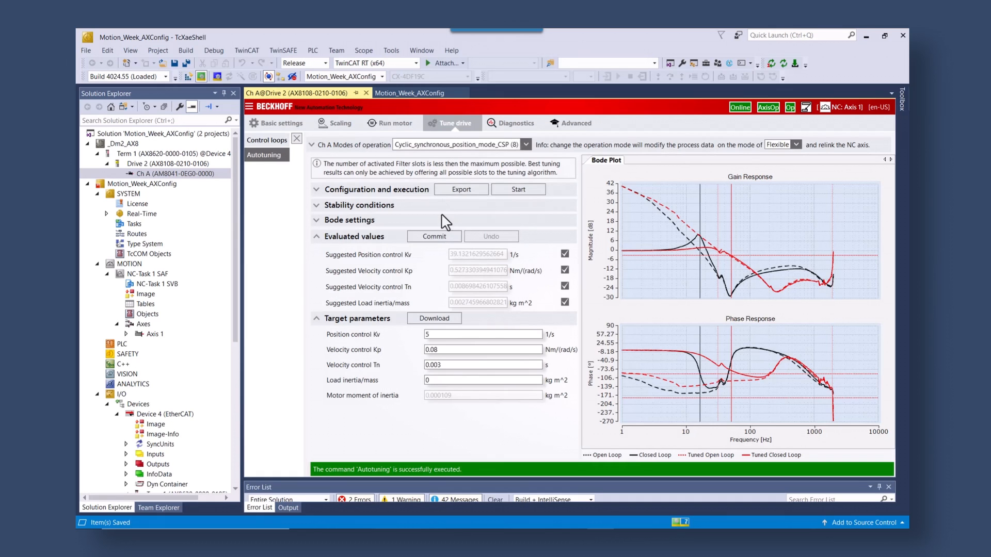
{"action": "mouse_move", "coordinate": [444, 243]}
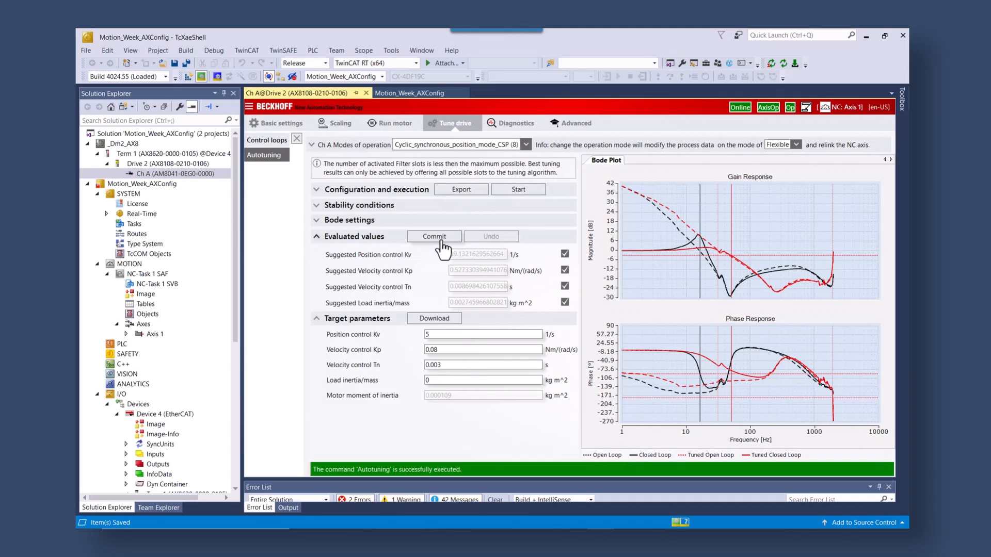
Commit the suggested gains (Kv 5, Kp 0.08), check the tuned reversing motion in Run motor, then return to the controller overview
{"action": "left_click", "coordinate": [435, 235]}
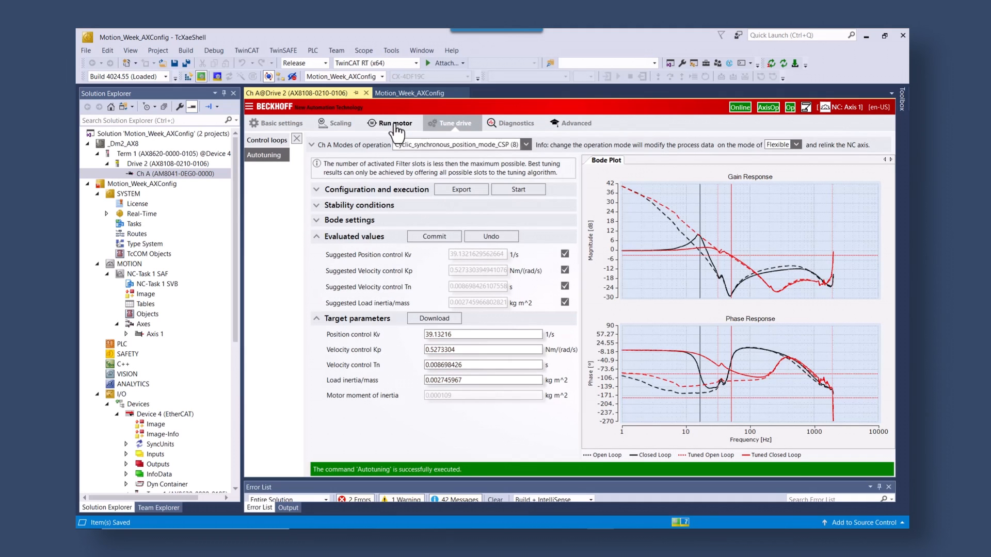
{"action": "left_click", "coordinate": [391, 123]}
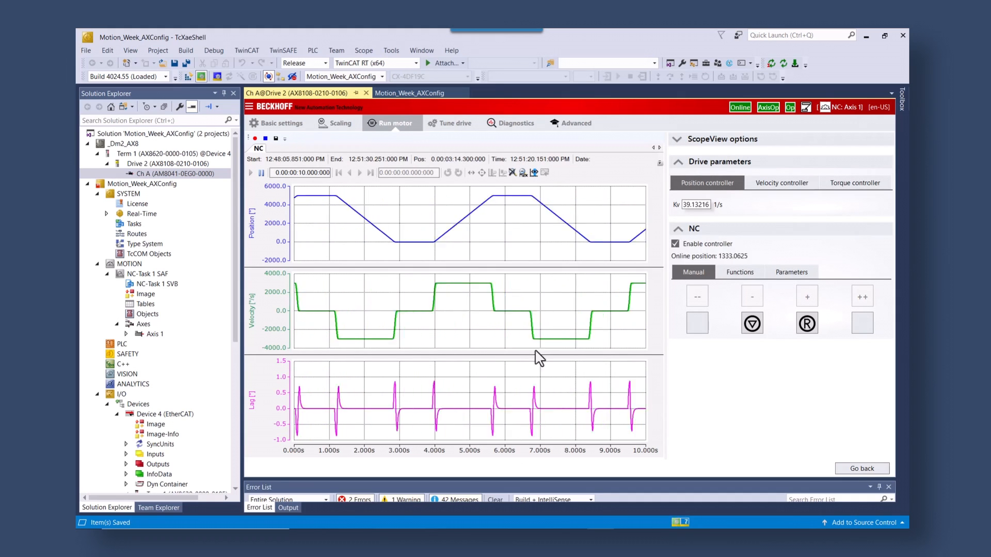
{"action": "left_click", "coordinate": [454, 123]}
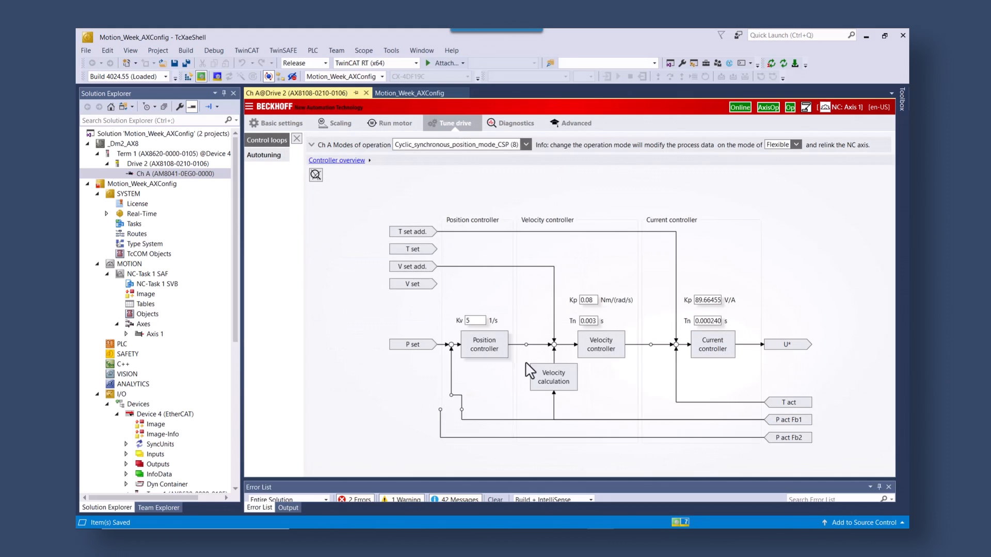
Set the velocity observer mode to Basic_for_known_inertia (1) and verify the motion traces in Run motor
{"action": "left_click", "coordinate": [553, 376]}
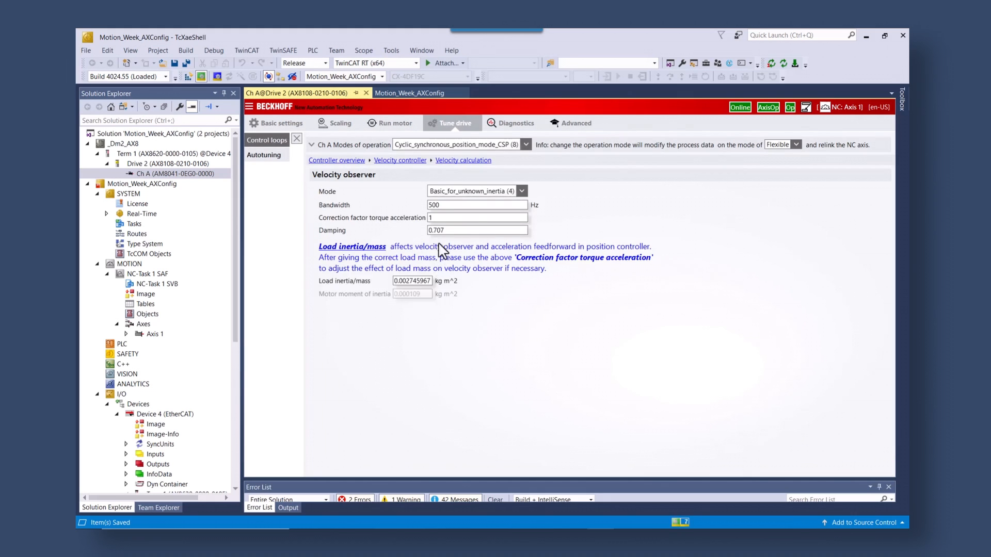
{"action": "mouse_move", "coordinate": [503, 203]}
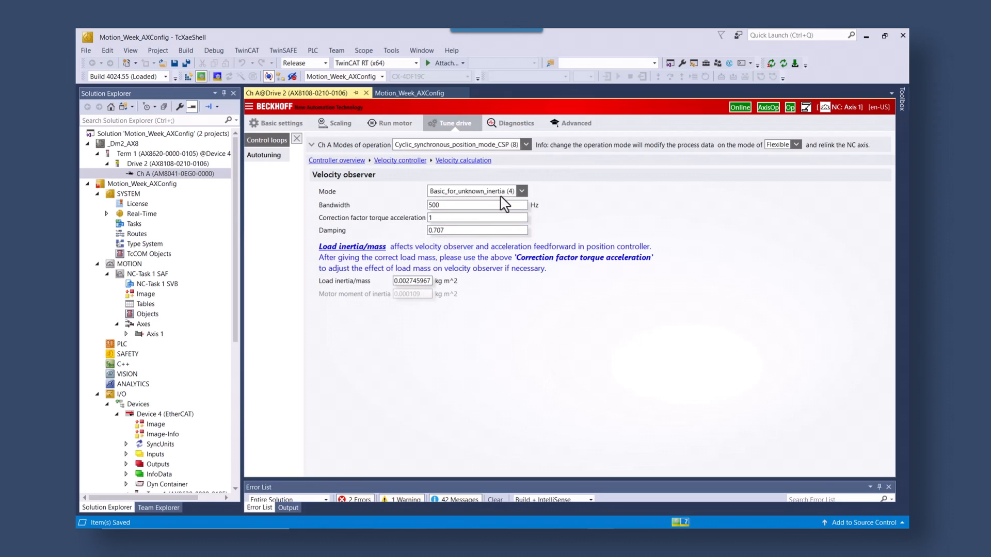
{"action": "left_click", "coordinate": [520, 191]}
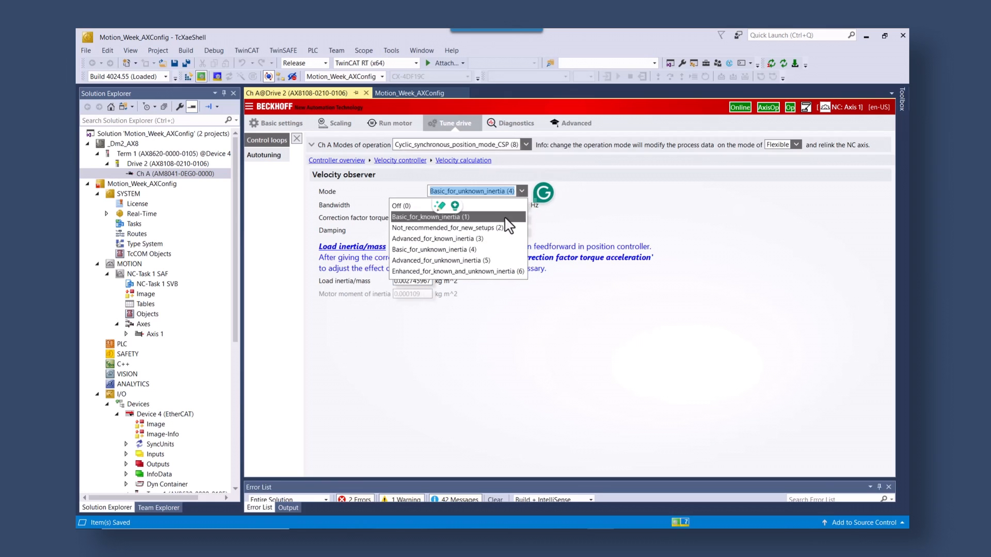
{"action": "left_click", "coordinate": [429, 217]}
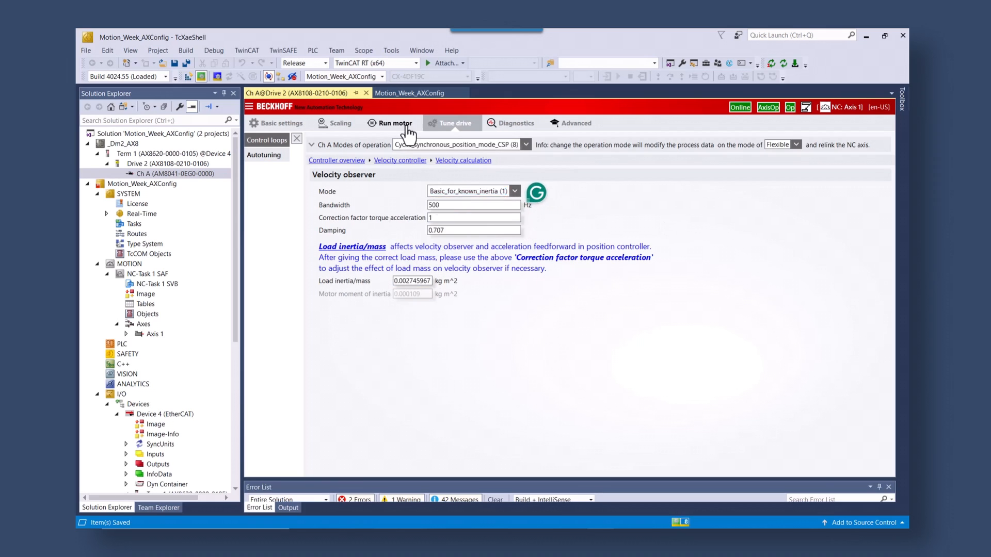
{"action": "left_click", "coordinate": [396, 123]}
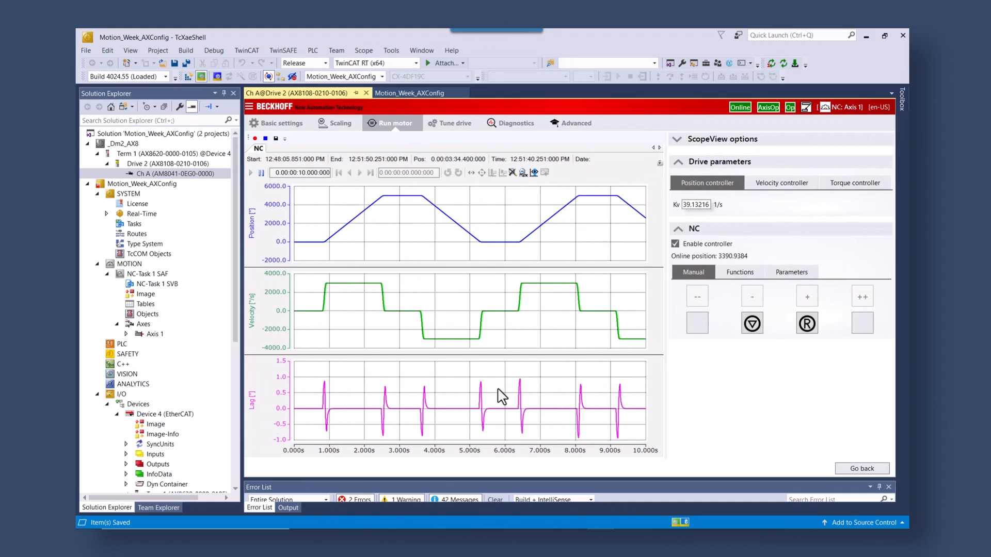
{"action": "left_click", "coordinate": [455, 123]}
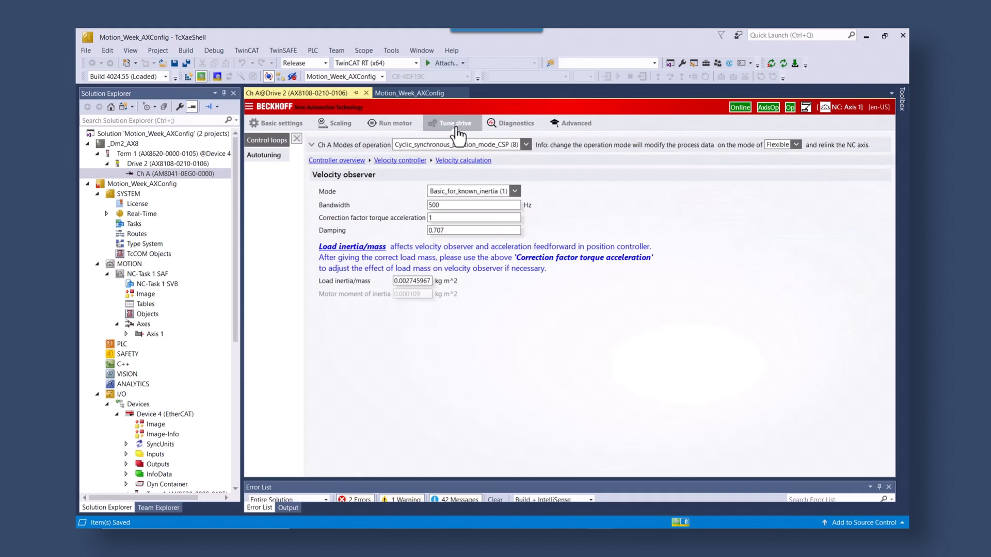
{"action": "mouse_move", "coordinate": [337, 160]}
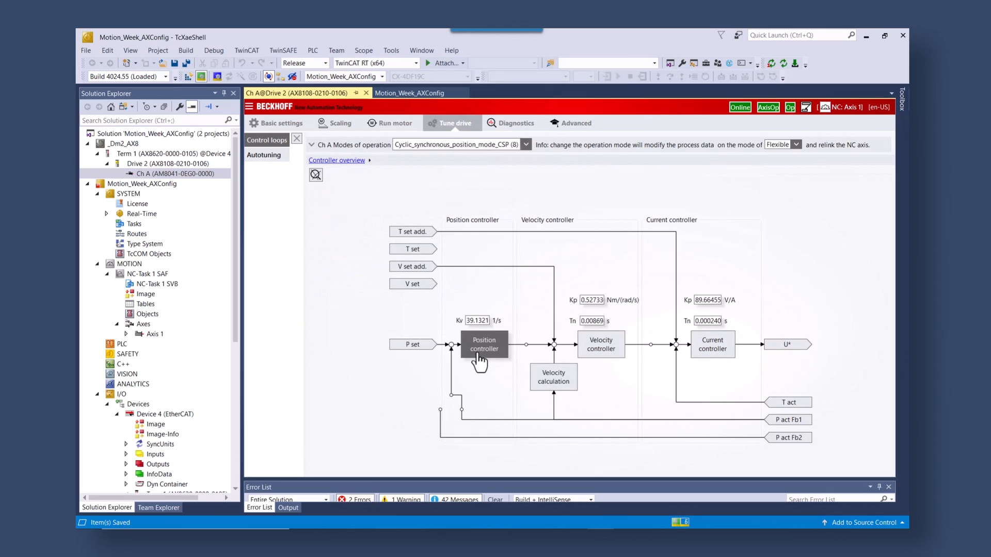
Set the position controller's acceleration feedforward K to 11 and check the following error in Run motor
{"action": "left_click", "coordinate": [483, 345]}
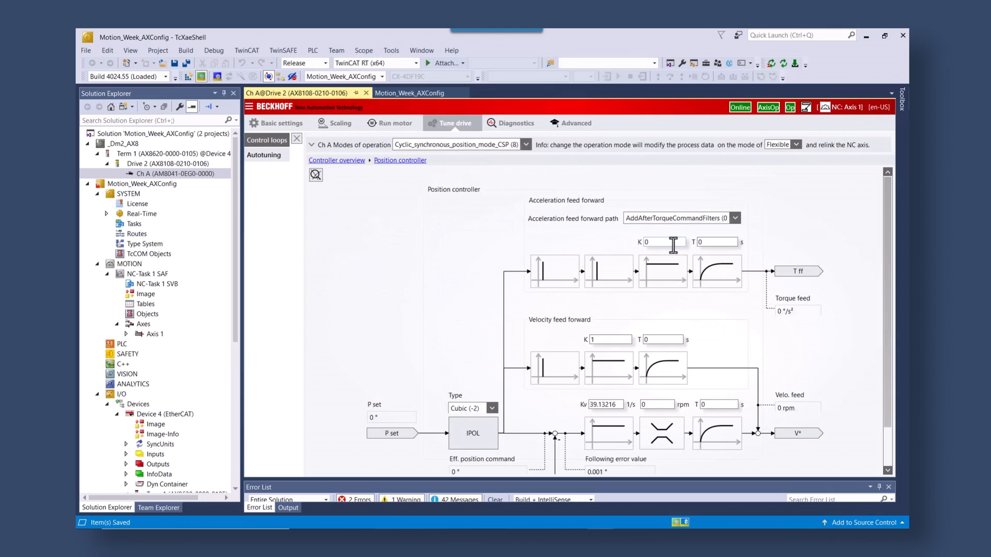
{"action": "left_click", "coordinate": [663, 241]}
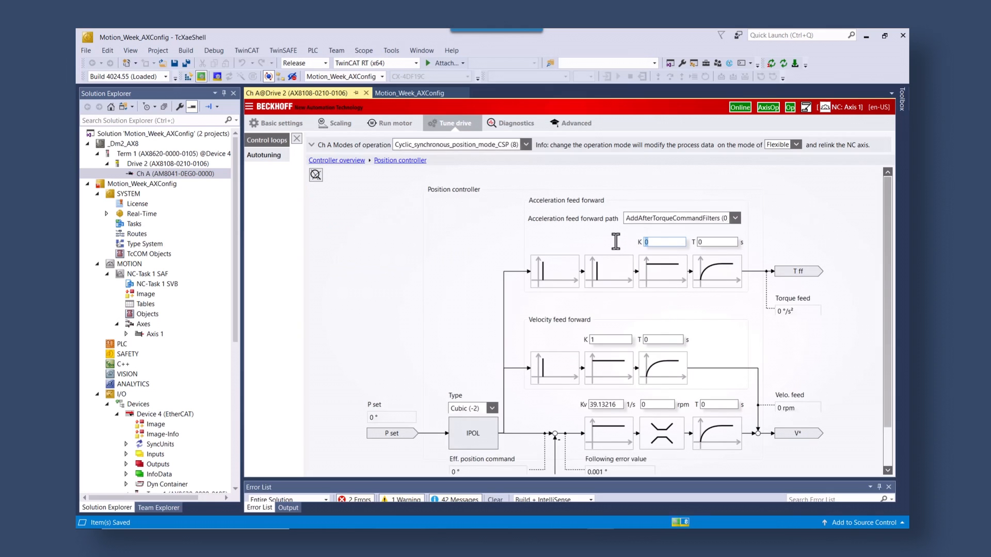
{"action": "type", "text": "11"}
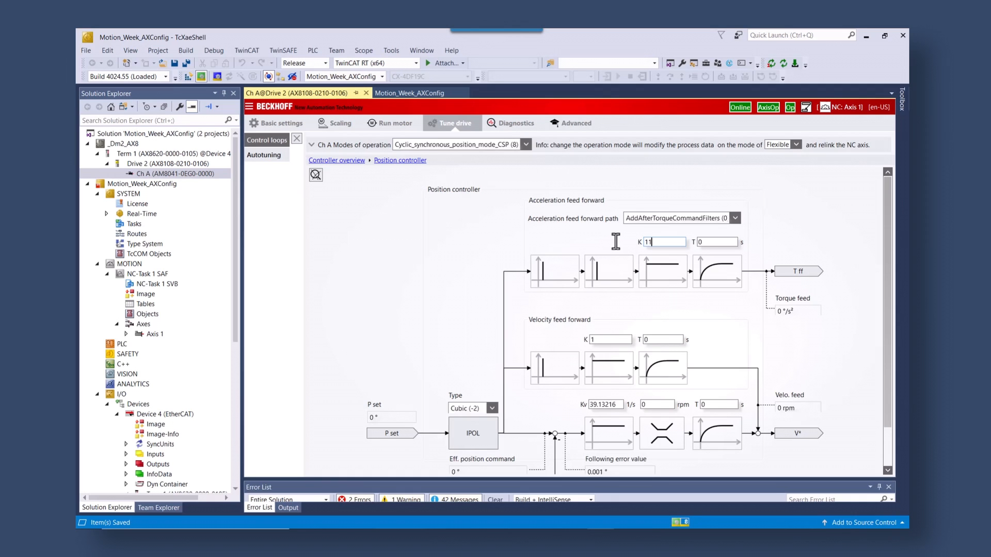
{"action": "left_click", "coordinate": [391, 123]}
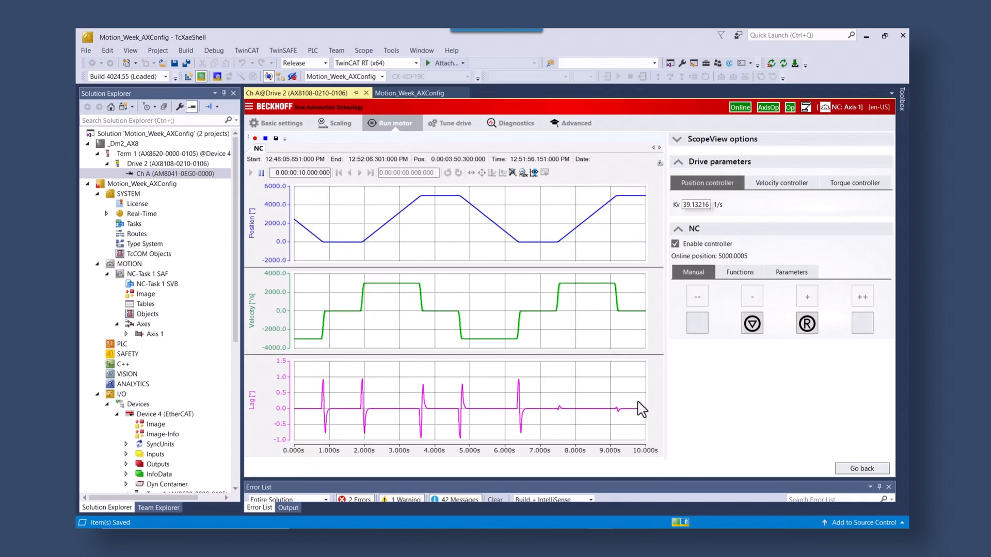